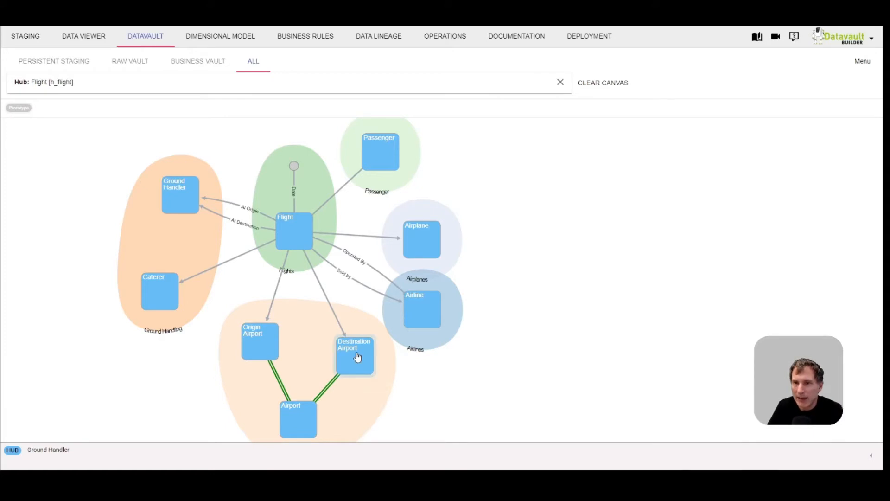
{"action": "mouse_move", "coordinate": [605, 343]}
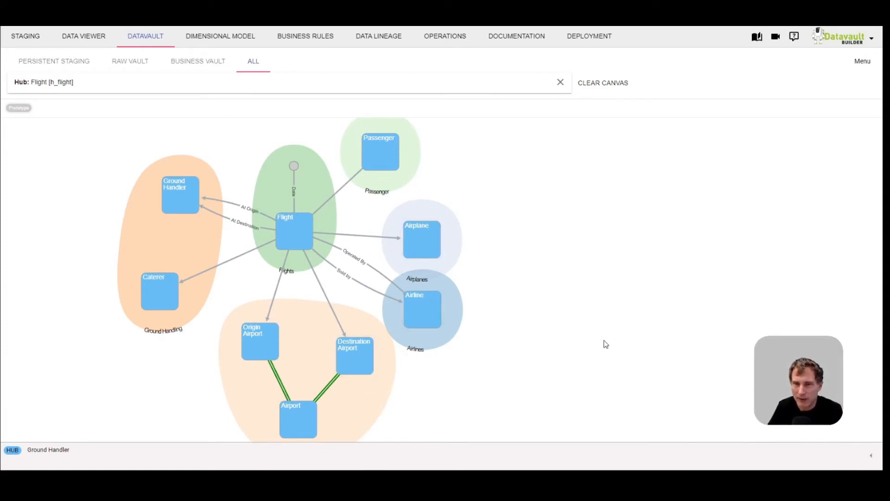
{"action": "mouse_move", "coordinate": [512, 361]}
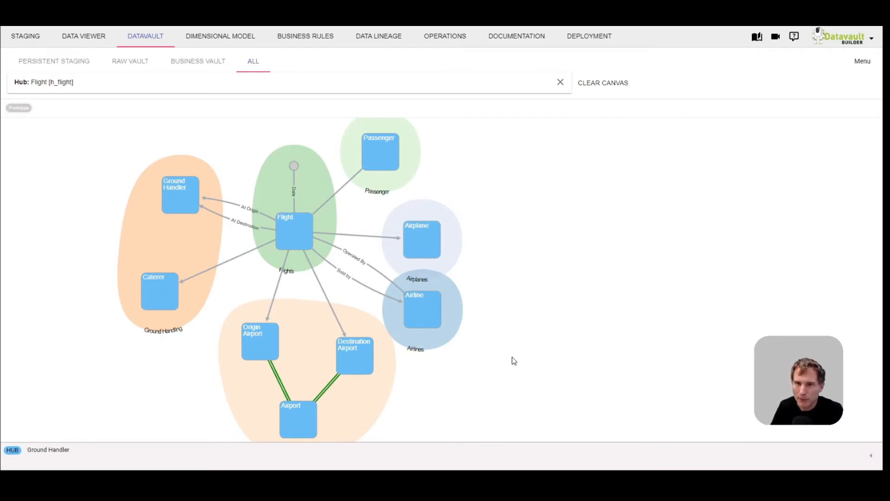
- Dismiss the Flight hub options and view the staged Ontime, Airline and Airport tables
{"action": "right_click", "coordinate": [294, 231]}
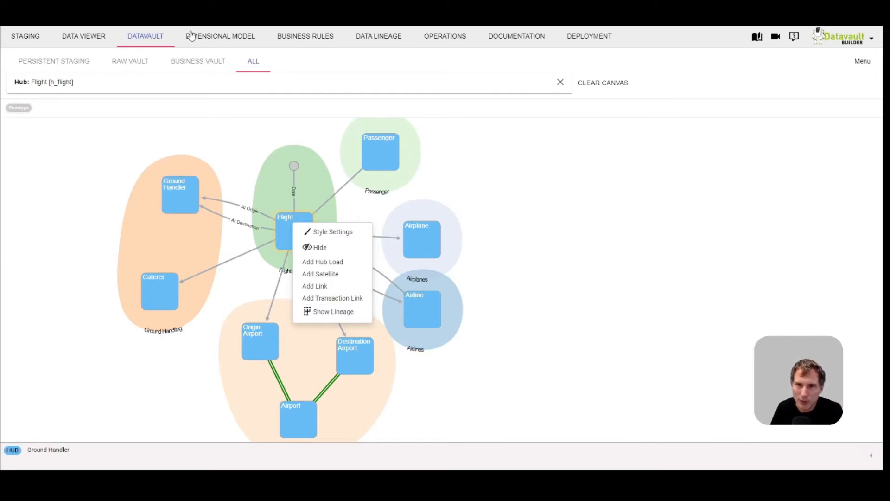
{"action": "left_click", "coordinate": [593, 225]}
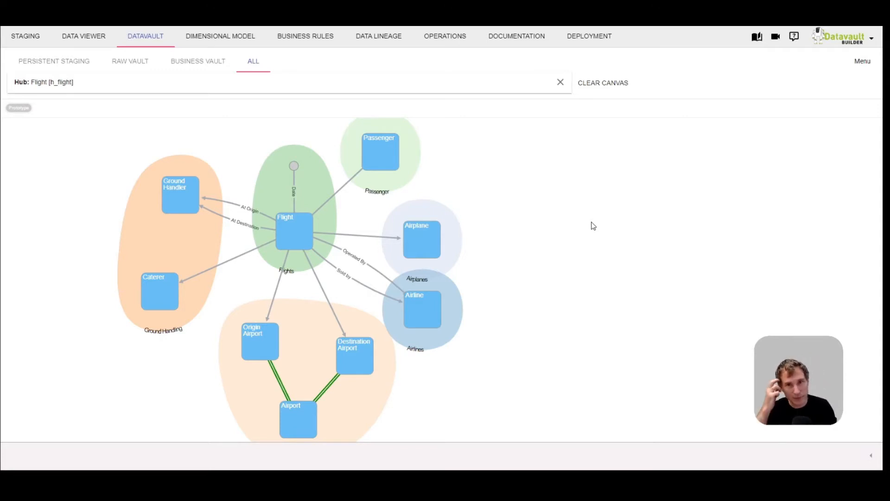
{"action": "mouse_move", "coordinate": [474, 181]}
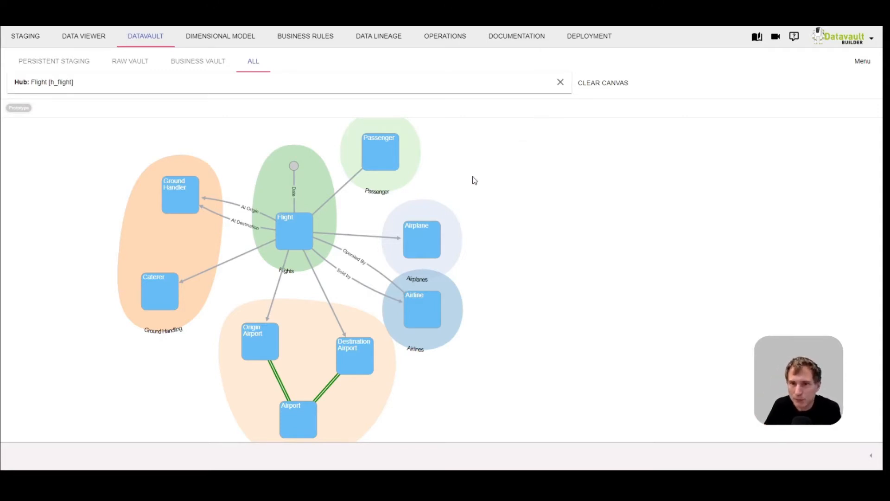
{"action": "left_click", "coordinate": [25, 36]}
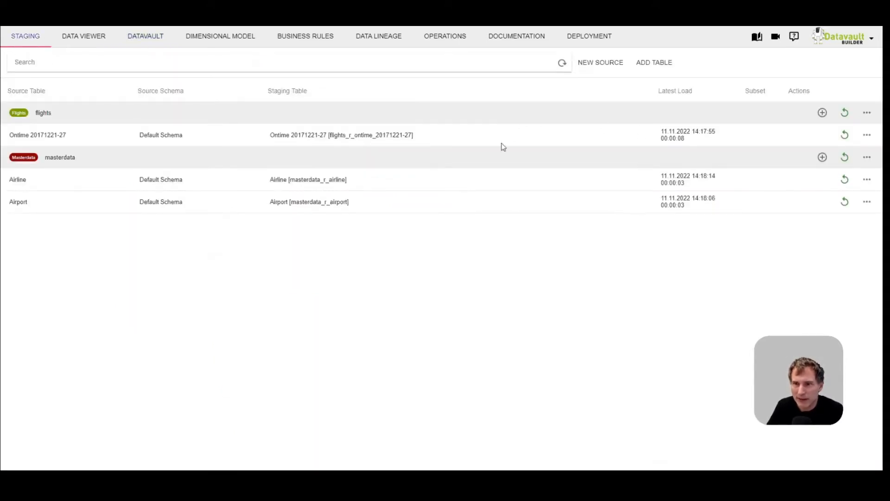
{"action": "mouse_move", "coordinate": [268, 130]}
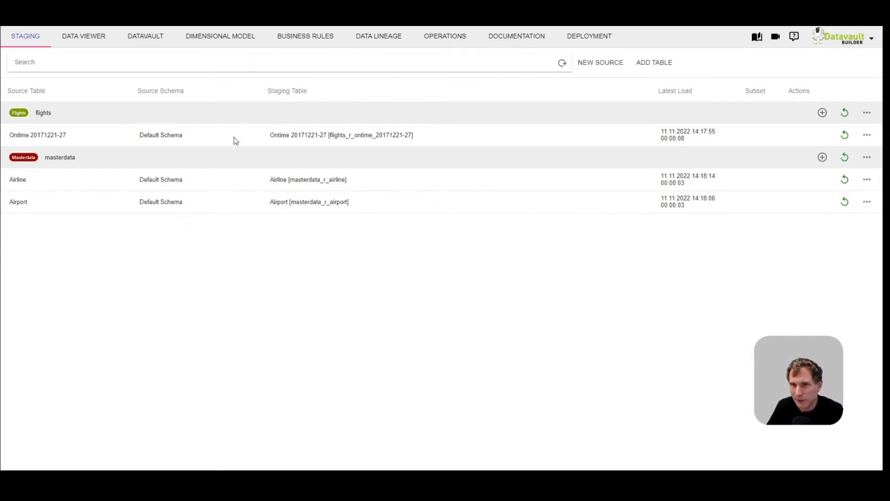
{"action": "mouse_move", "coordinate": [289, 158]}
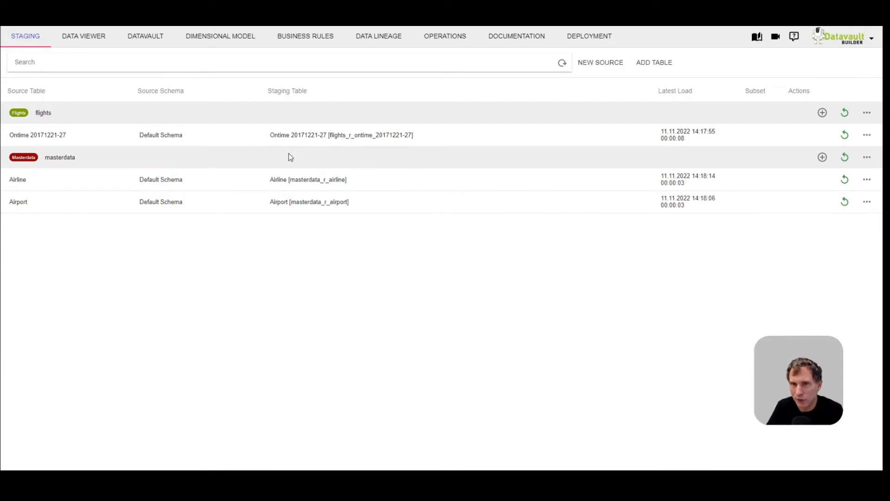
{"action": "mouse_move", "coordinate": [145, 35]}
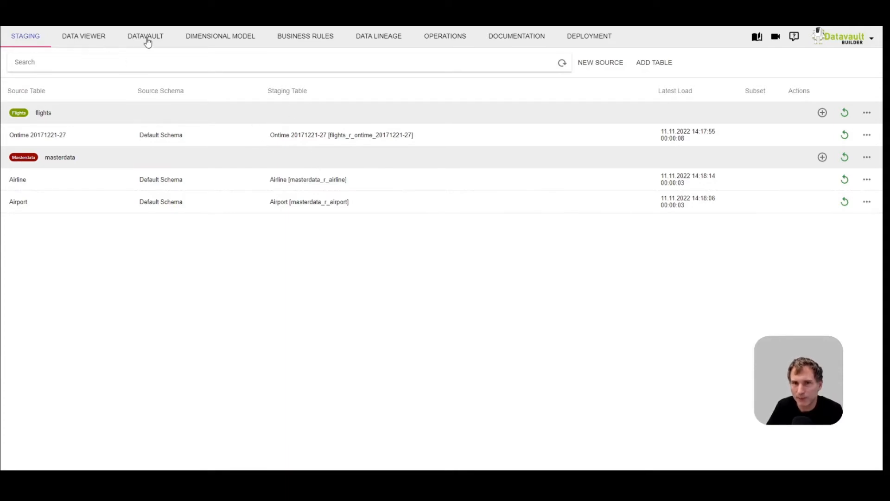
- Add a Flight hub load from the Ontime table keyed on FL_NUM, FL_DATE, ORIGIN, UNIQUE_CARRIER
{"action": "left_click", "coordinate": [145, 36]}
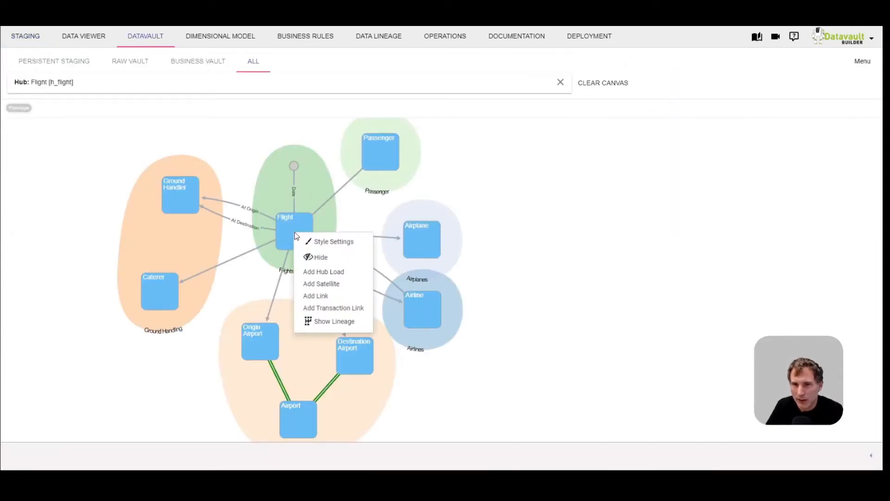
{"action": "left_click", "coordinate": [324, 272]}
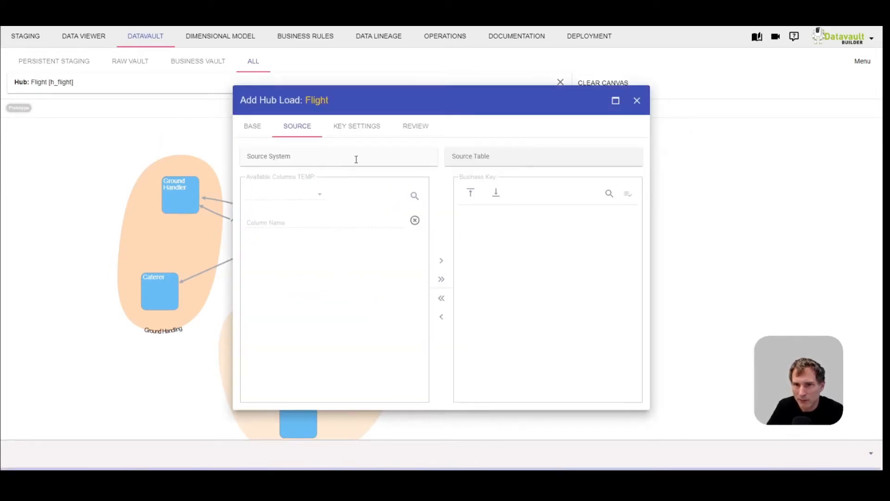
{"action": "left_click", "coordinate": [339, 156]}
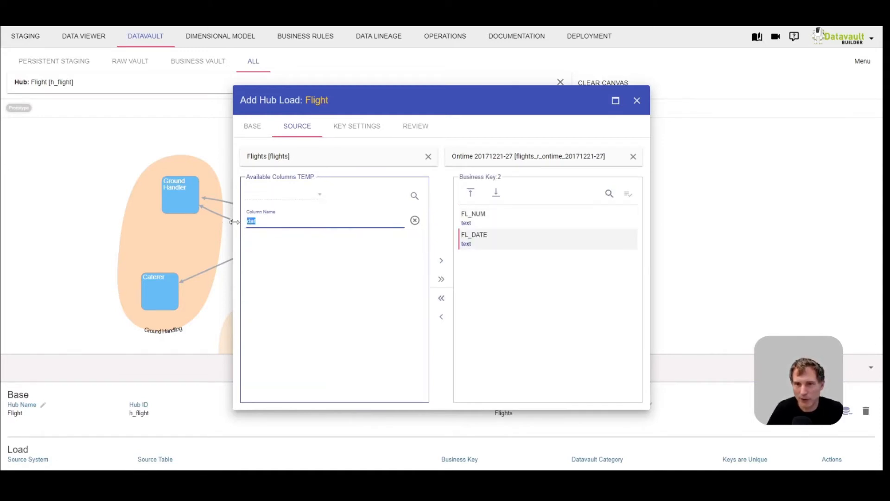
{"action": "type", "text": "or"}
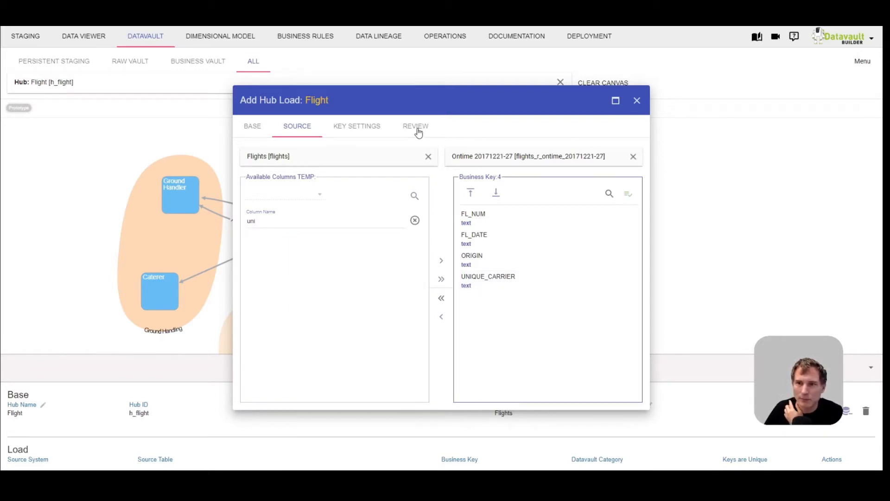
{"action": "left_click", "coordinate": [416, 125]}
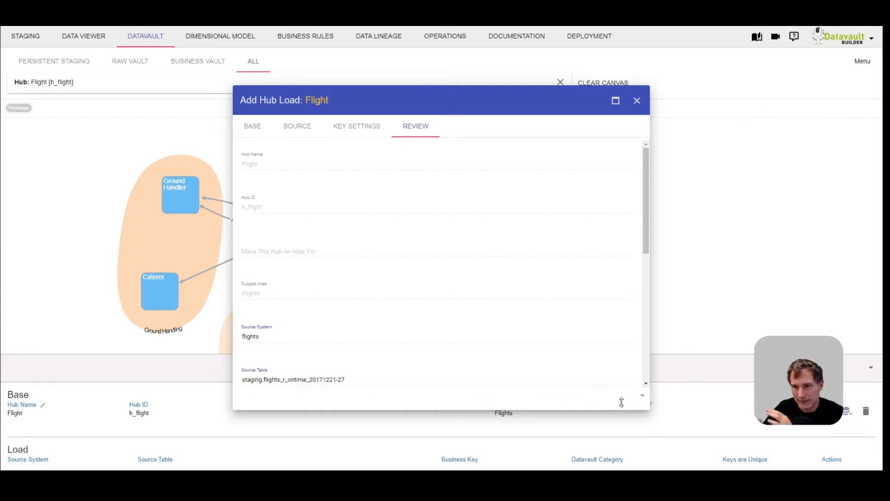
{"action": "left_click", "coordinate": [638, 101]}
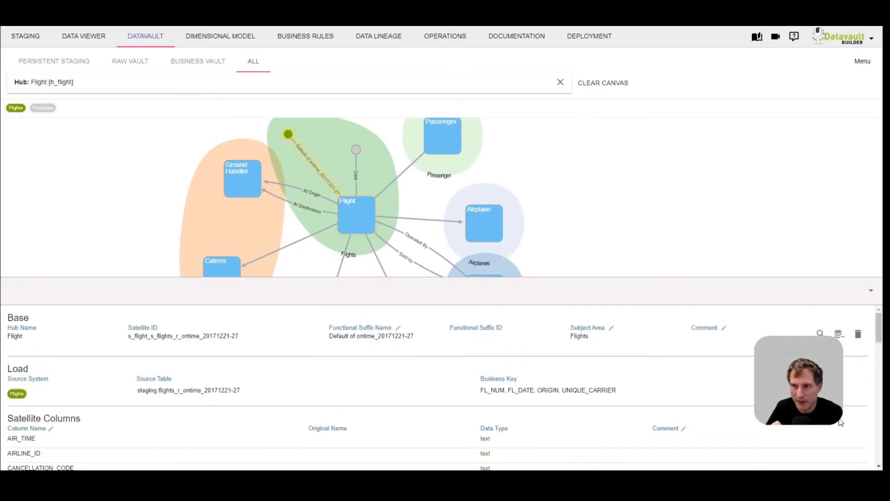
{"action": "left_click", "coordinate": [871, 290]}
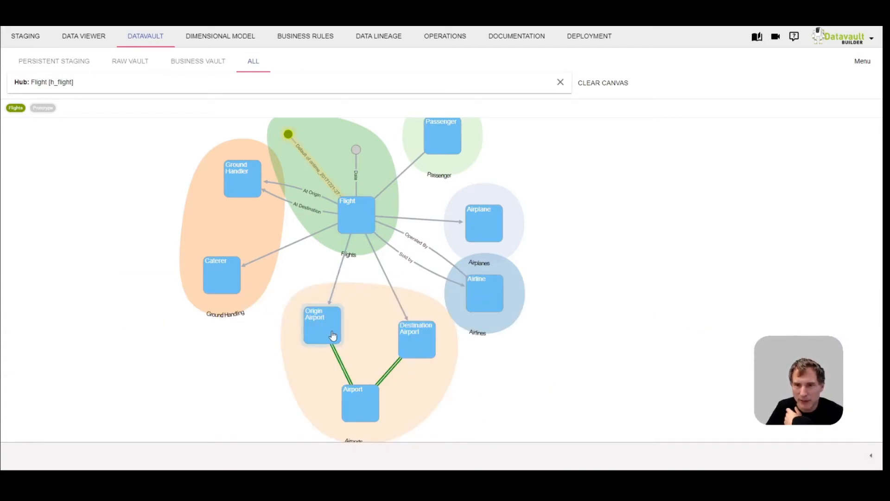
- Add an Origin Airport hub load from the Ontime flights table, keyed on ORIGIN
{"action": "right_click", "coordinate": [322, 324]}
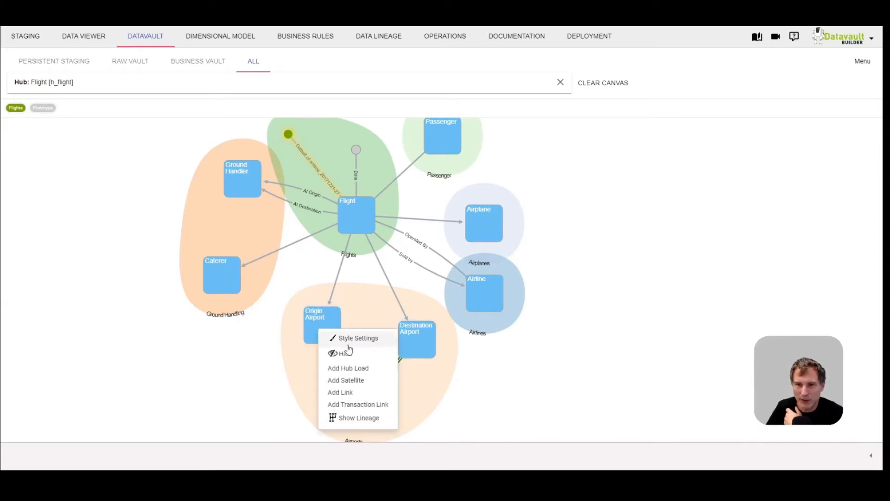
{"action": "left_click", "coordinate": [348, 368]}
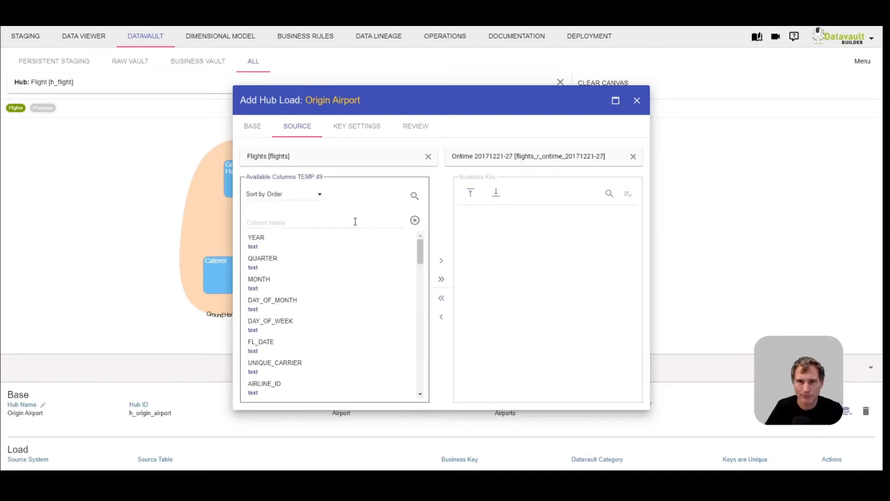
{"action": "type", "text": "or"}
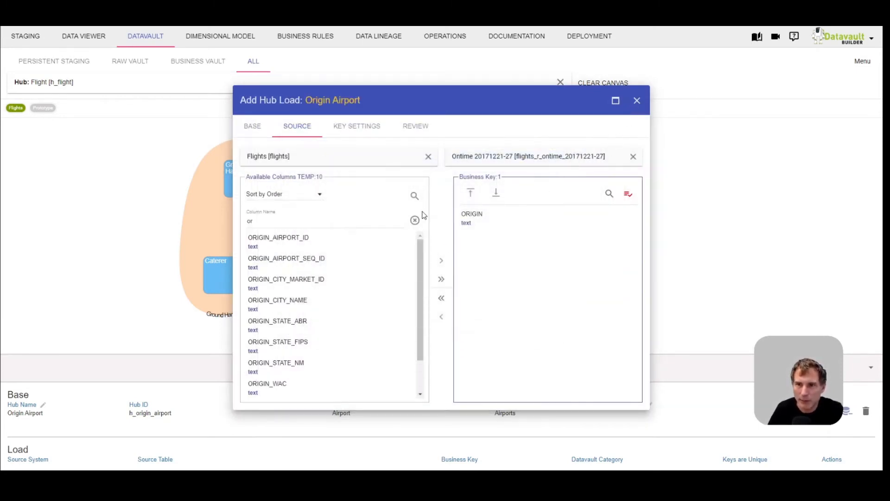
{"action": "left_click", "coordinate": [356, 126]}
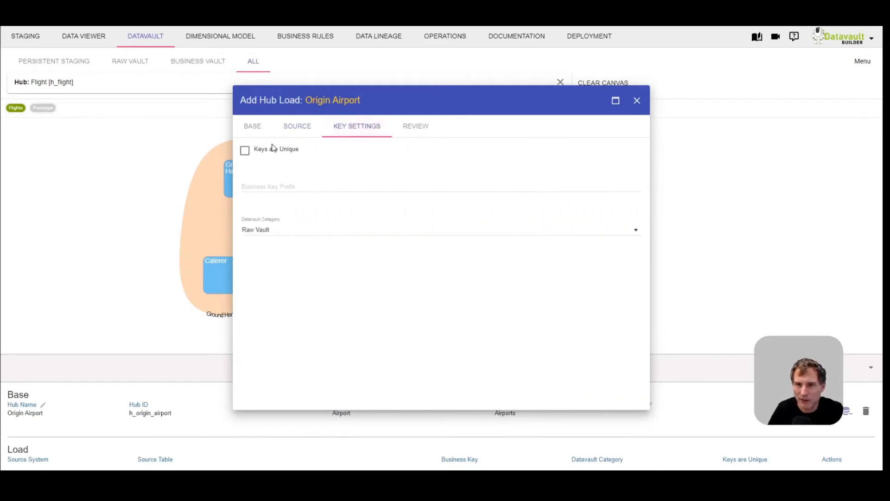
{"action": "left_click", "coordinate": [415, 125]}
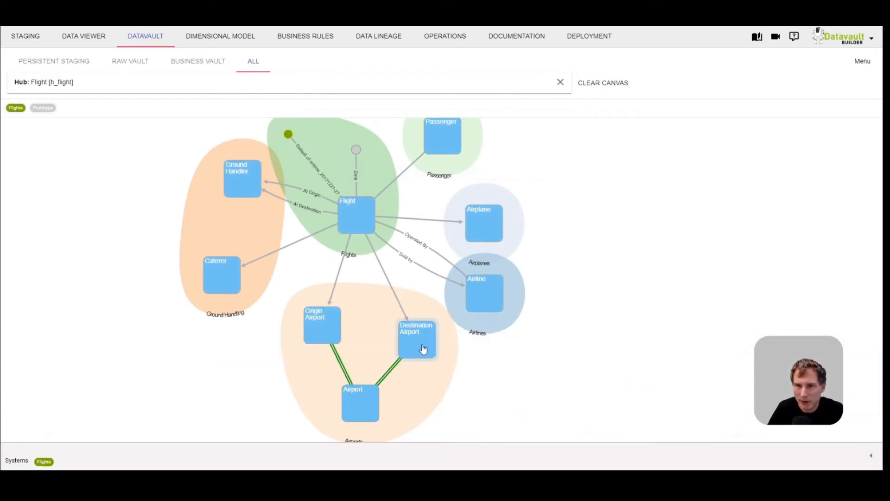
- Start a Destination Airport hub load from the flights source system
{"action": "left_click", "coordinate": [417, 338]}
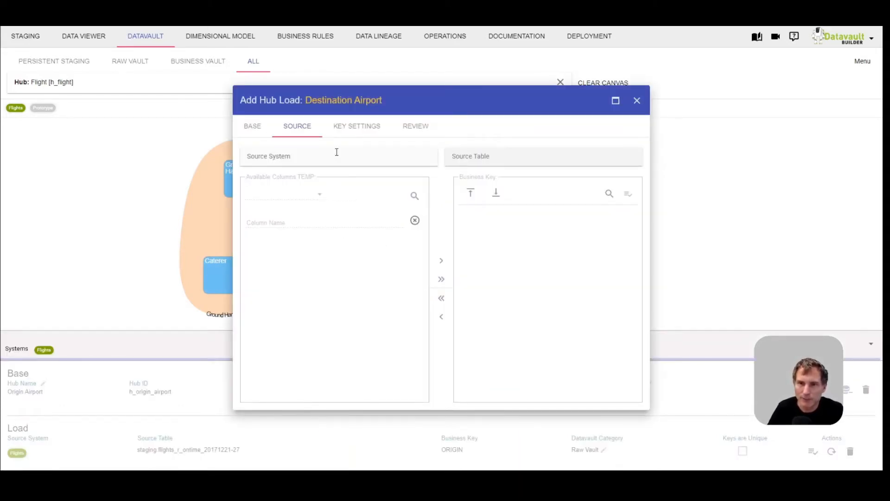
{"action": "left_click", "coordinate": [339, 157]}
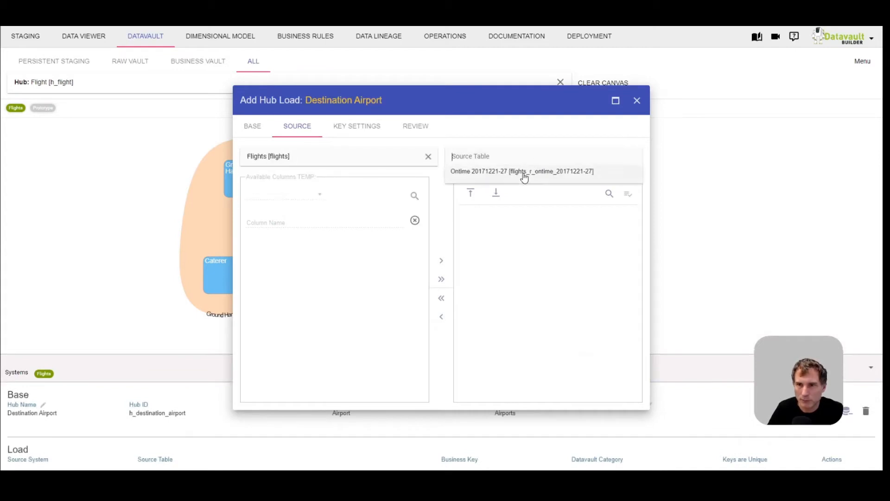
{"action": "type", "text": "de"}
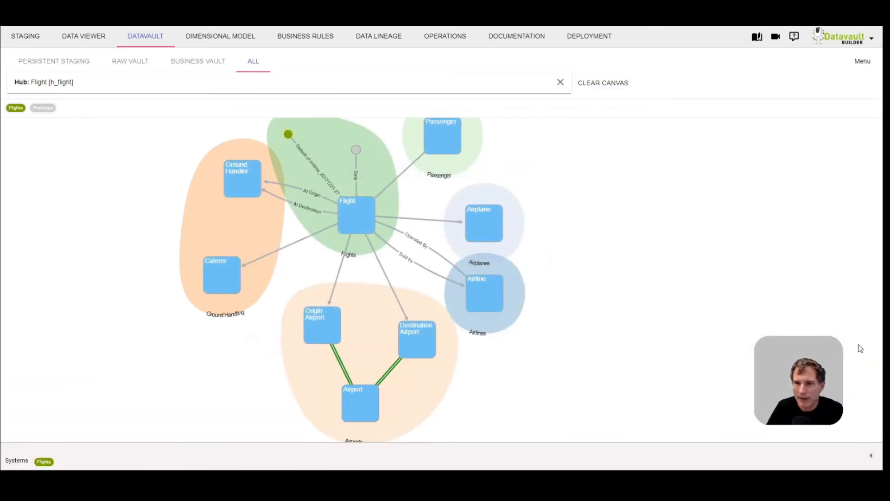
- Add the Flight–Origin Airport link load from the Ontime table, keyed on ORIGIN
{"action": "right_click", "coordinate": [343, 276]}
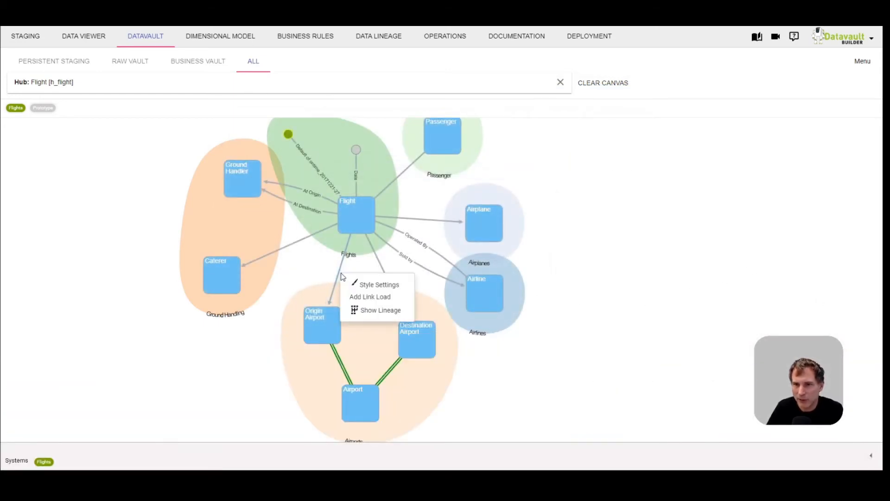
{"action": "left_click", "coordinate": [370, 296]}
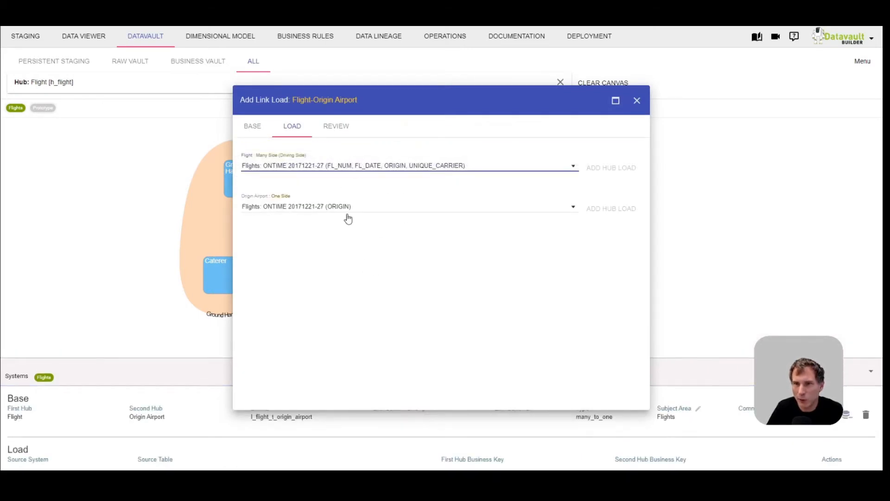
{"action": "left_click", "coordinate": [336, 126]}
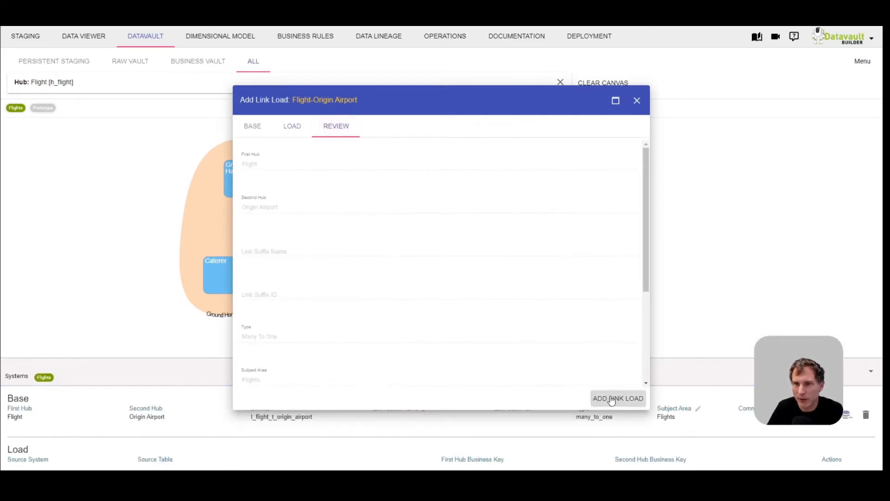
{"action": "left_click", "coordinate": [618, 397]}
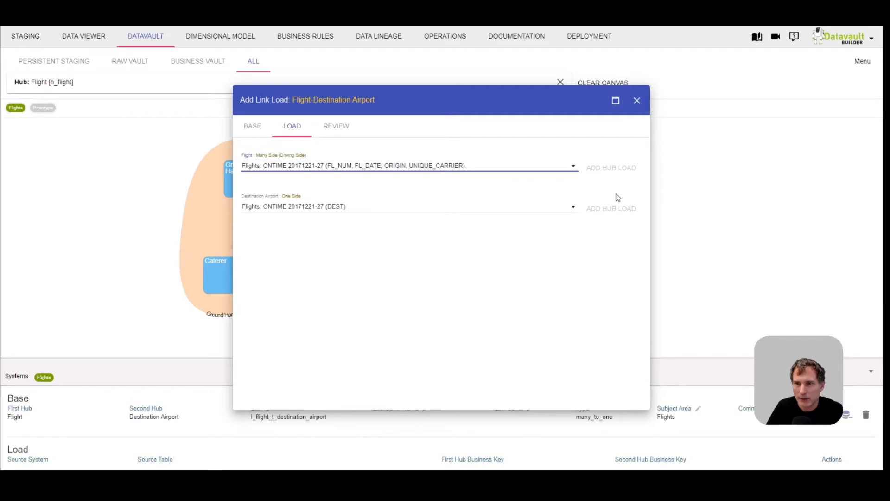
- Add the Flight–Destination Airport link load with DEST as the airport key
{"action": "left_click", "coordinate": [336, 125]}
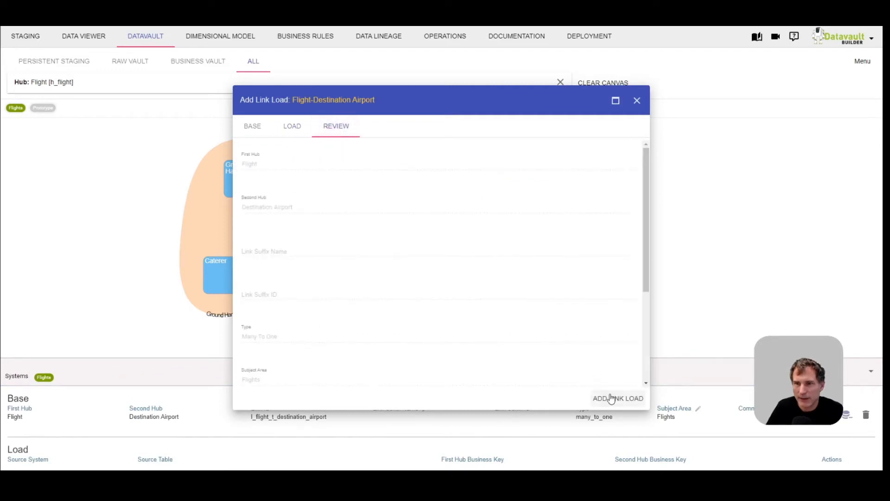
{"action": "left_click", "coordinate": [617, 398]}
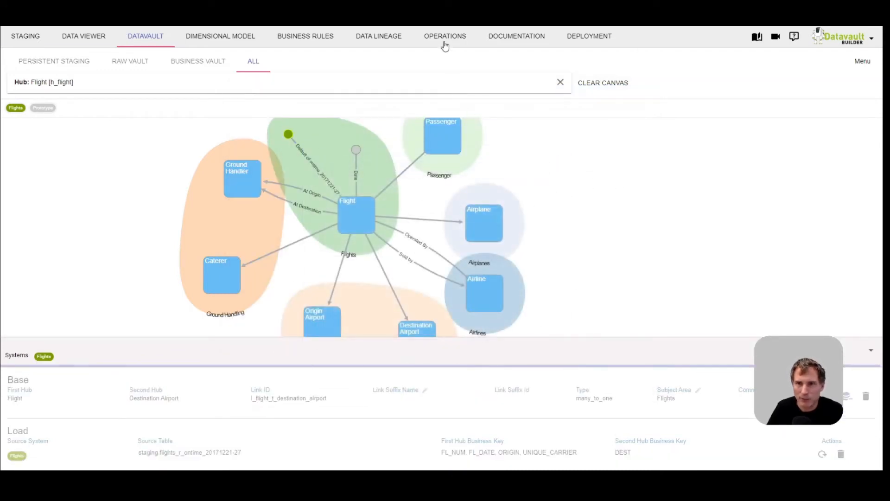
{"action": "left_click", "coordinate": [446, 36]}
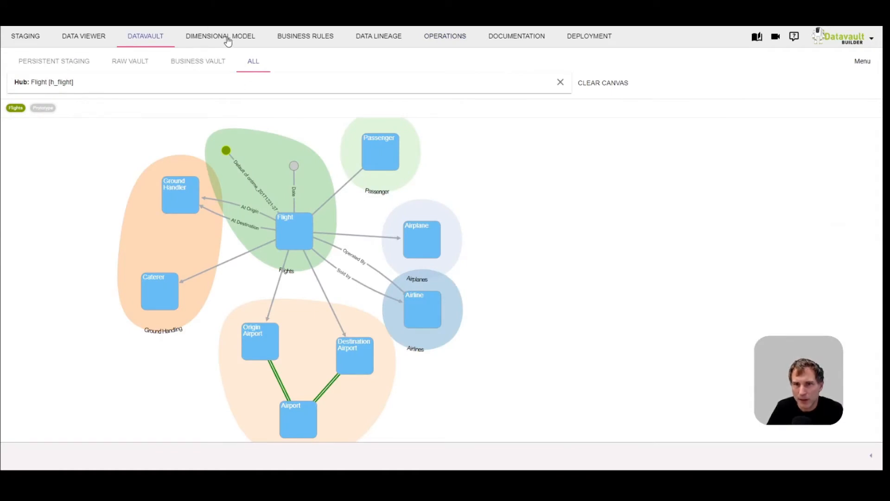
- Create a Flight business object starting from the Flight hub, Flights source, SCD Type 1
{"action": "left_click", "coordinate": [220, 36]}
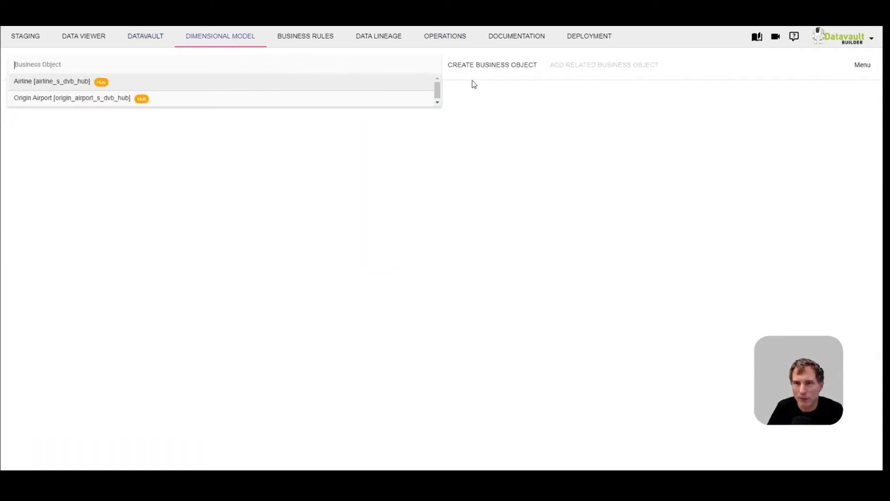
{"action": "left_click", "coordinate": [491, 64]}
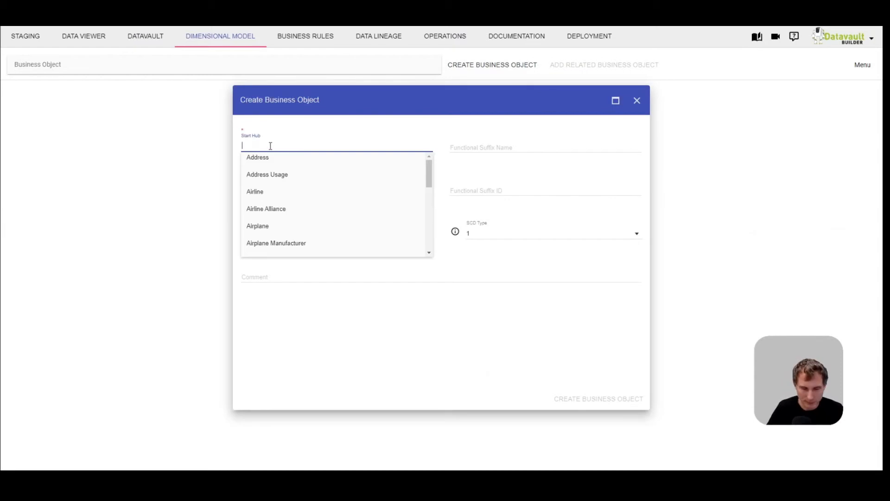
{"action": "type", "text": "Flight"}
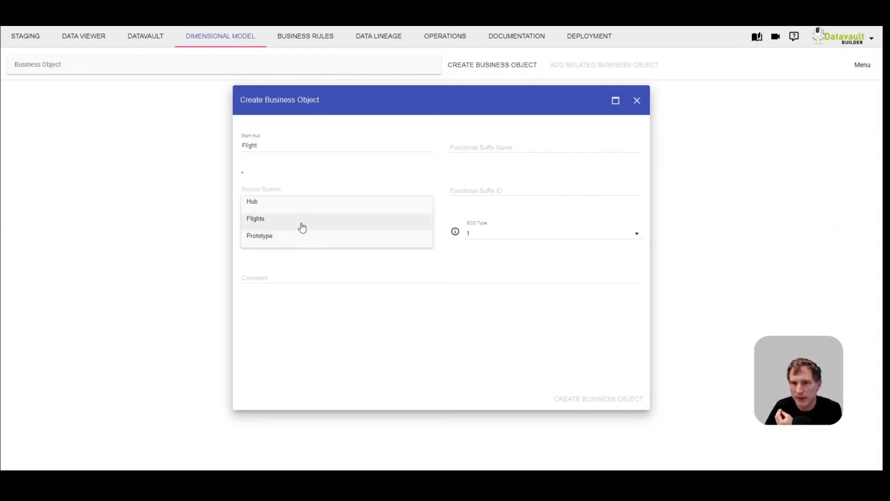
{"action": "left_click", "coordinate": [256, 218]}
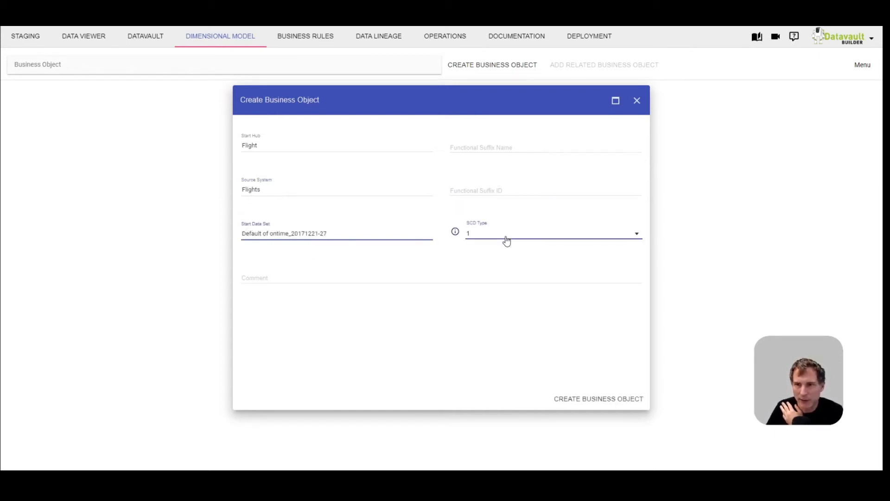
{"action": "left_click", "coordinate": [553, 233]}
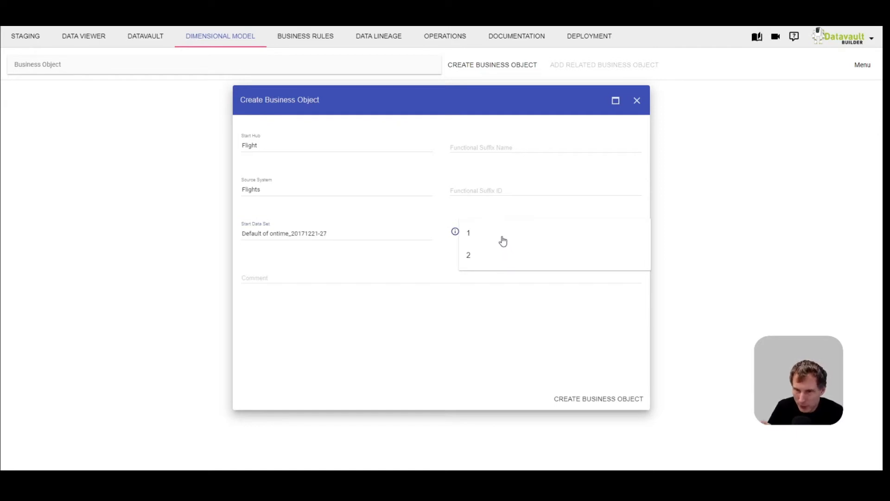
{"action": "left_click", "coordinate": [468, 233]}
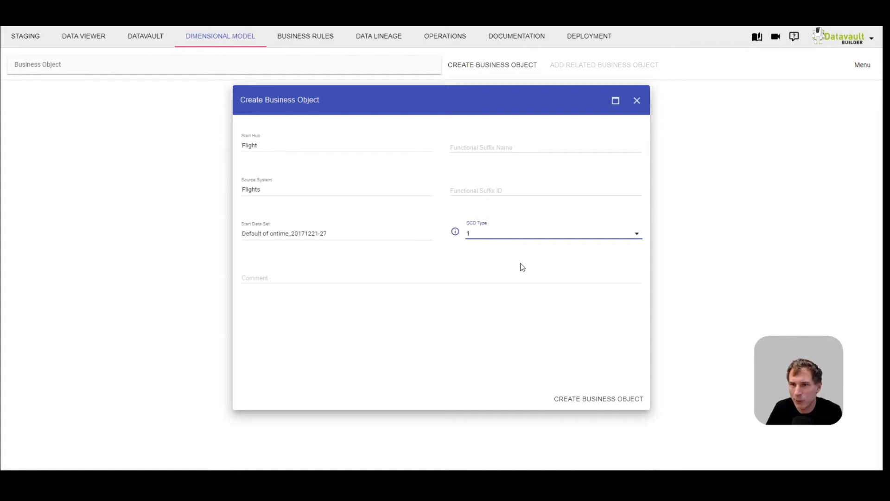
{"action": "mouse_move", "coordinate": [599, 398]}
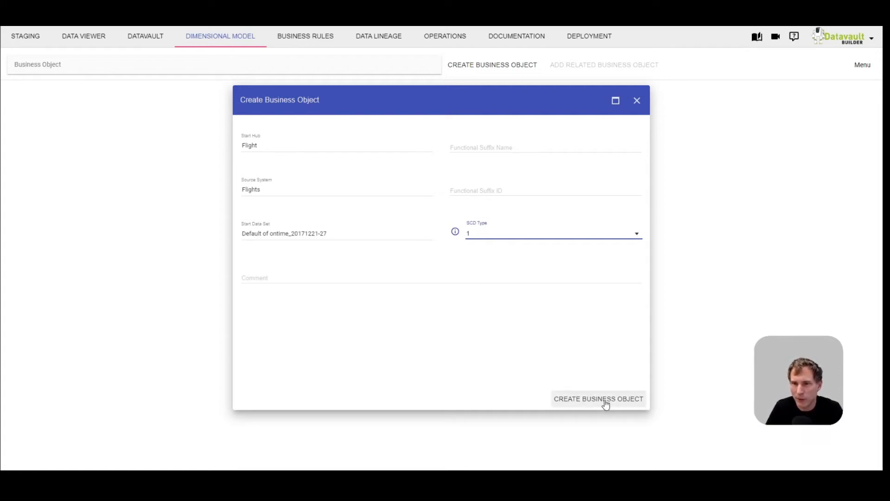
{"action": "left_click", "coordinate": [597, 398]}
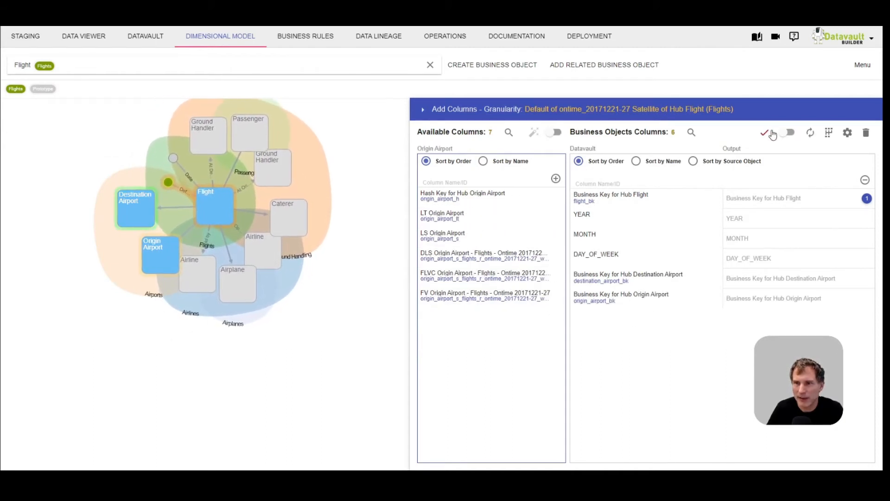
- Close the Flight business object and go back to the data vault diagram
{"action": "left_click", "coordinate": [764, 132]}
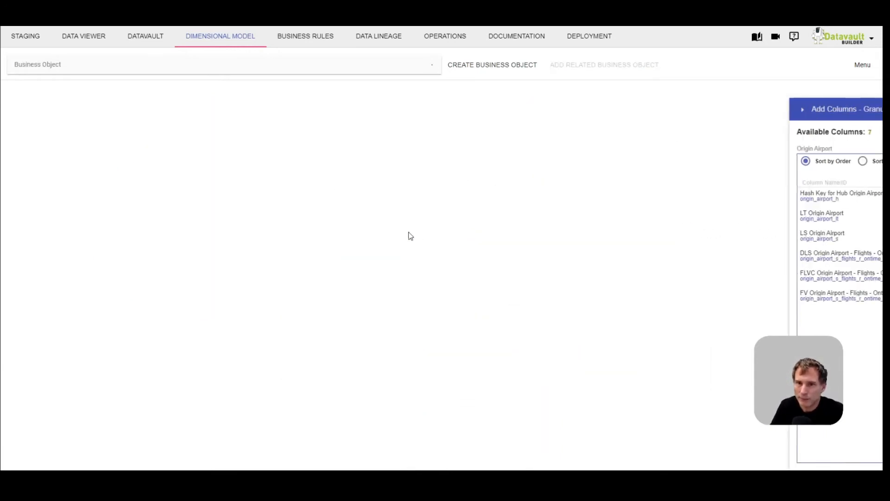
{"action": "left_click", "coordinate": [145, 35]}
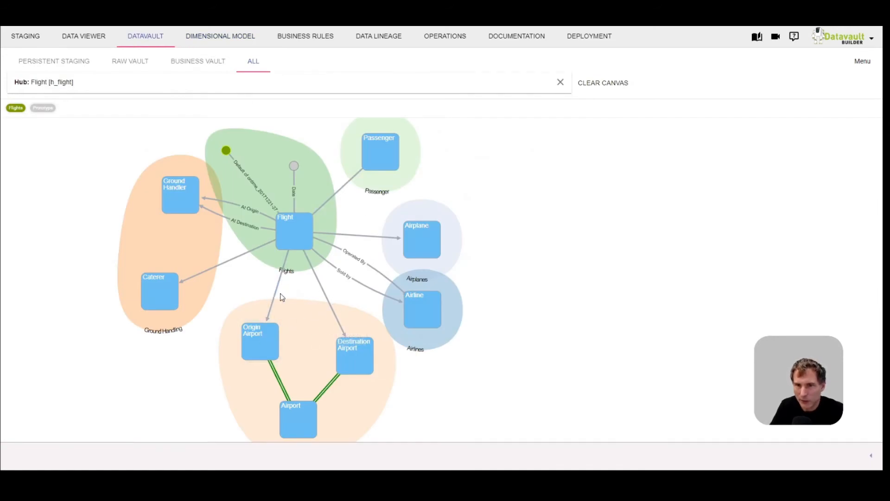
{"action": "mouse_move", "coordinate": [515, 354]}
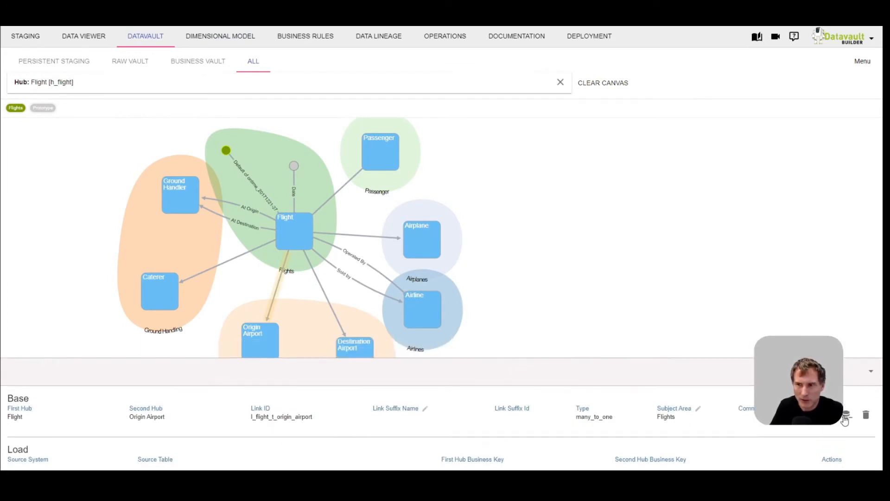
{"action": "left_click", "coordinate": [866, 414]}
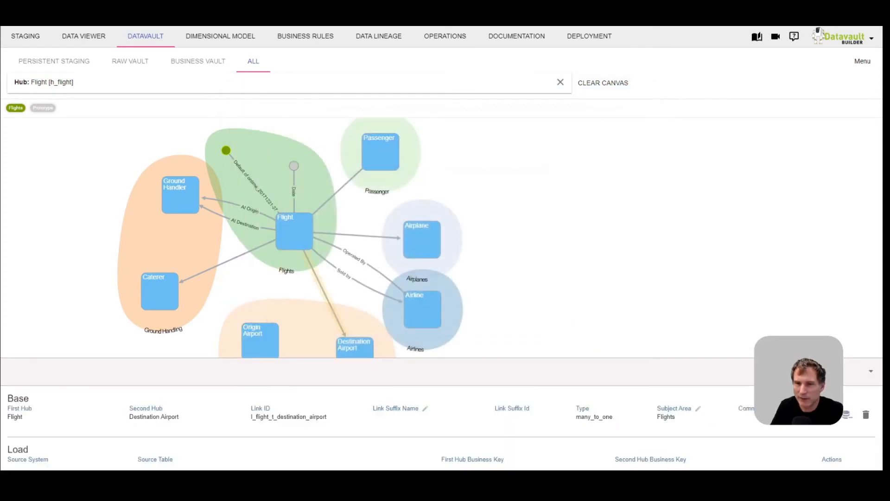
{"action": "left_click", "coordinate": [865, 414]}
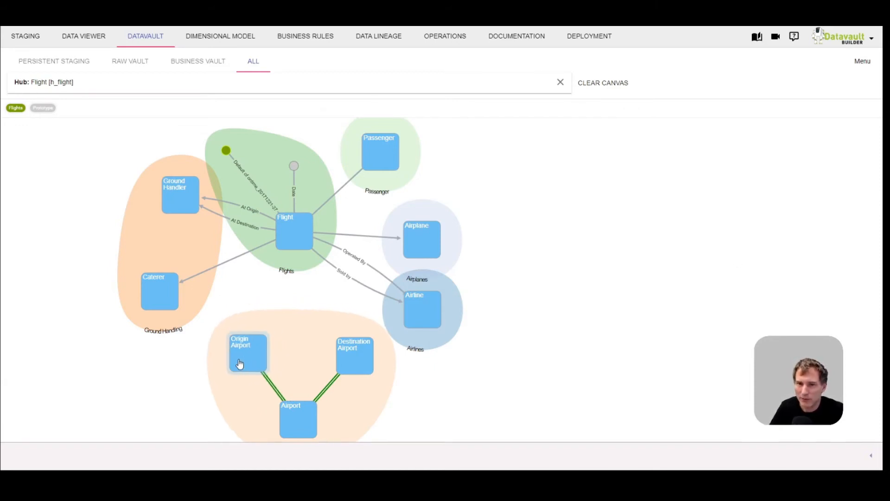
{"action": "mouse_move", "coordinate": [293, 247]}
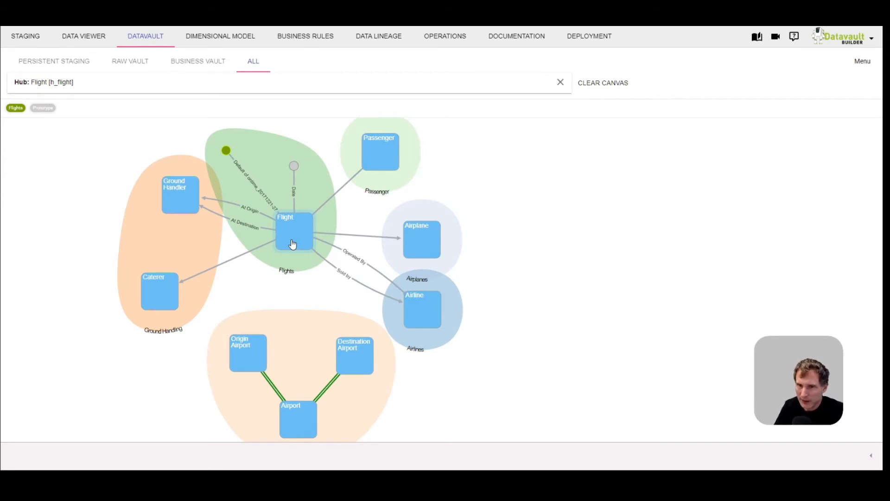
- Define the Flight transaction link with both airport hash keys, checking conversions before review
{"action": "right_click", "coordinate": [293, 233]}
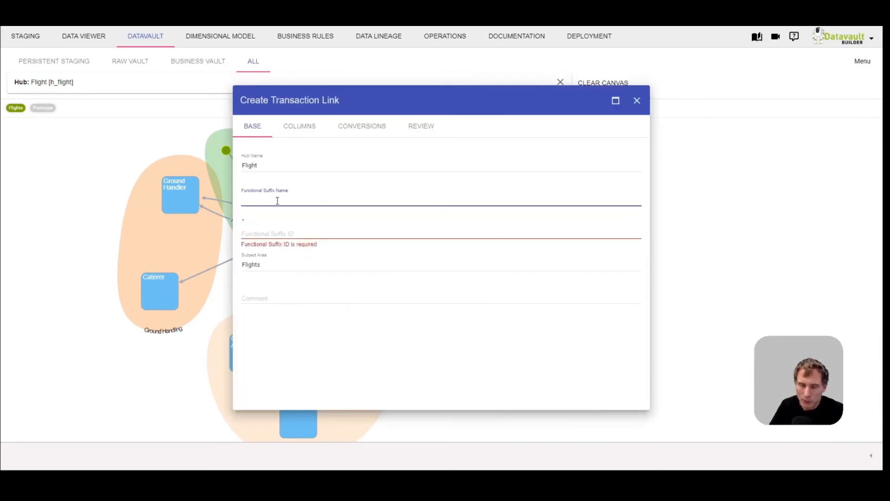
{"action": "type", "text": "Flight"}
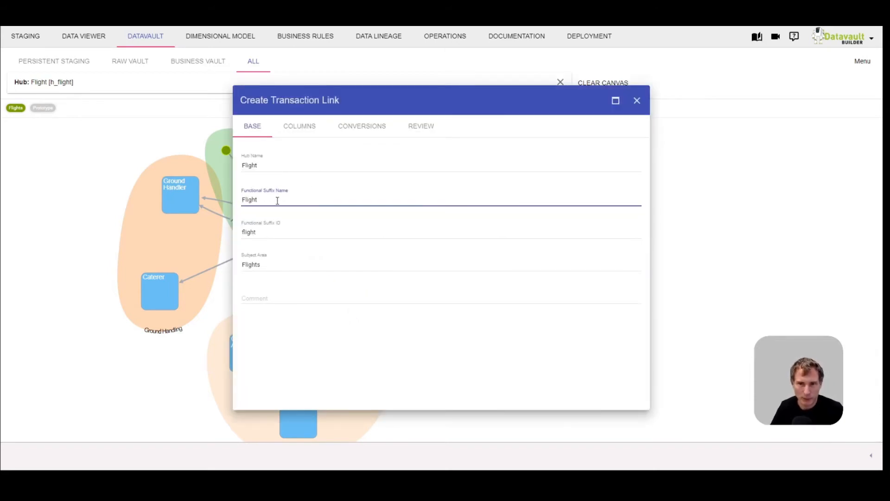
{"action": "left_click", "coordinate": [299, 125]}
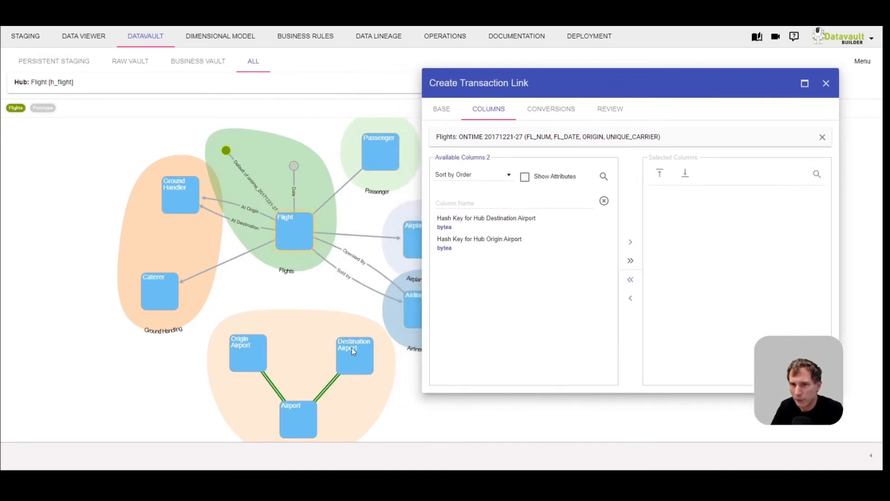
{"action": "mouse_move", "coordinate": [349, 357]}
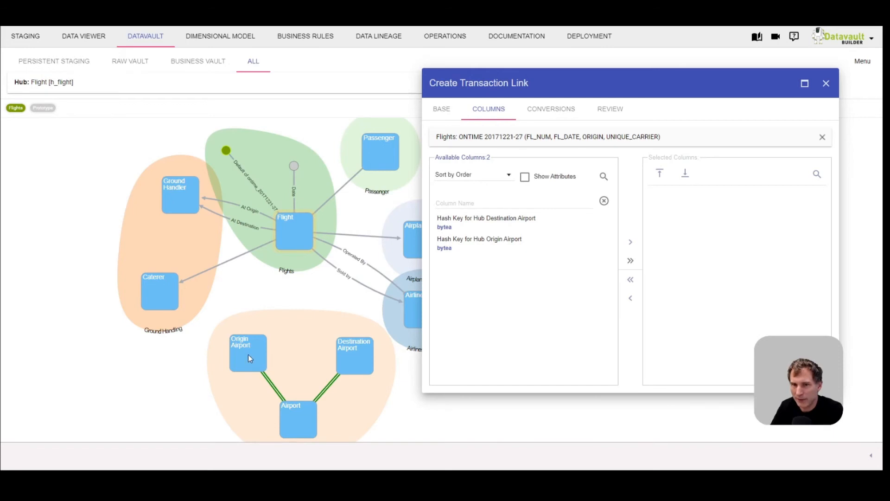
{"action": "mouse_move", "coordinate": [243, 354]}
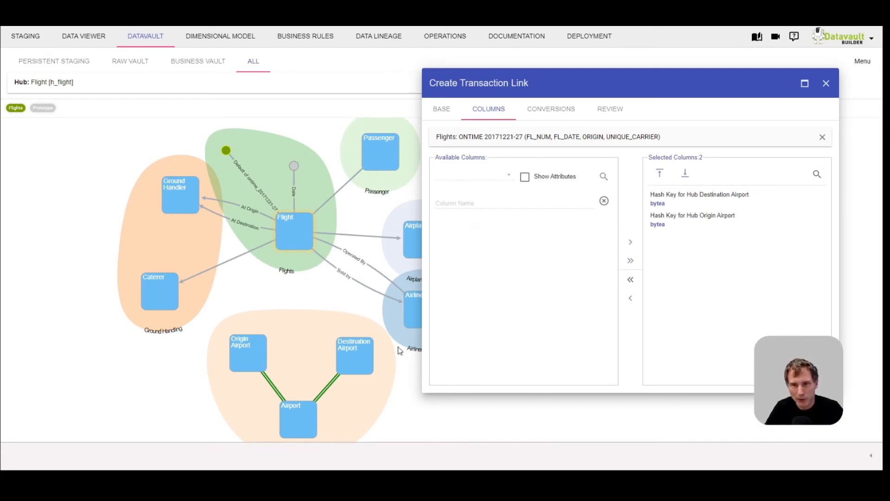
{"action": "left_click", "coordinate": [525, 176]}
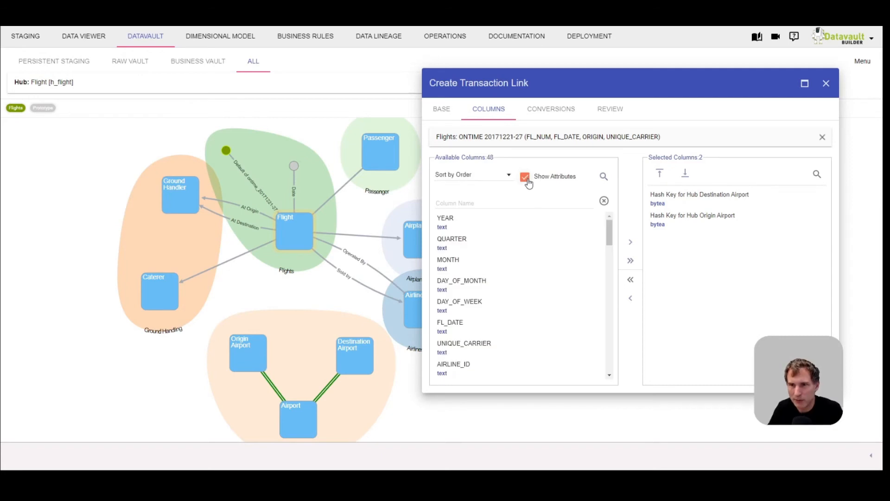
{"action": "left_click", "coordinate": [525, 176]}
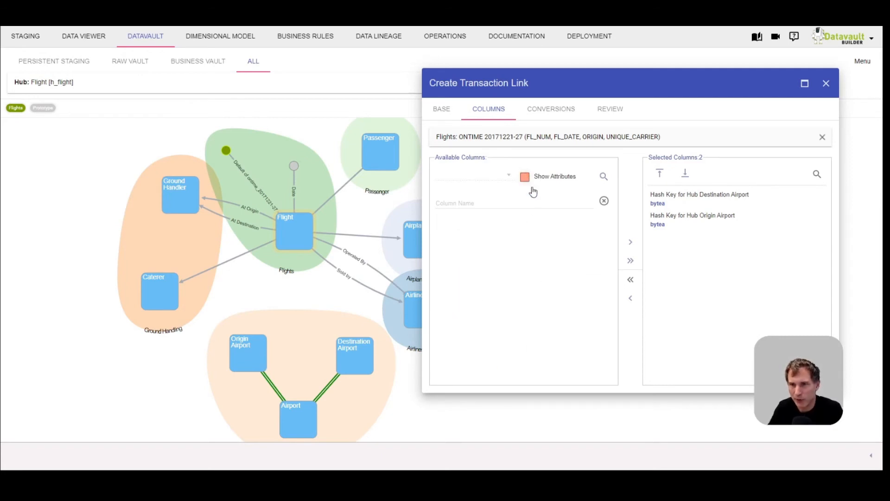
{"action": "left_click", "coordinate": [525, 176]}
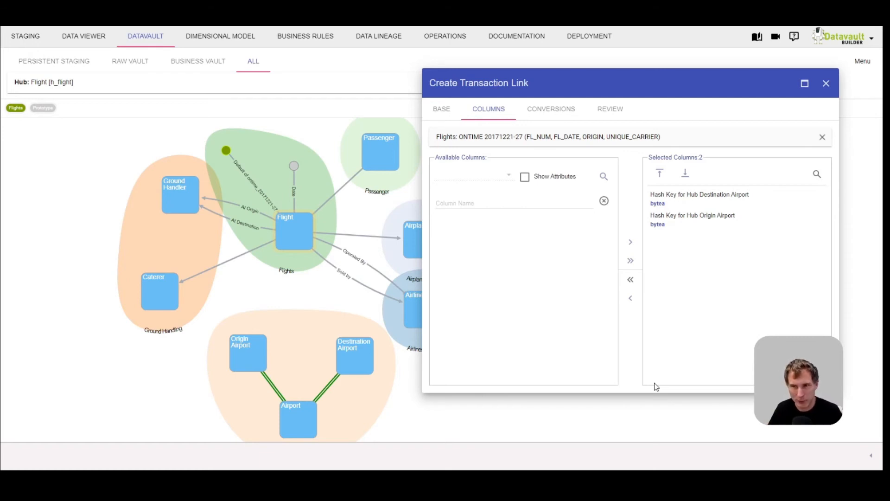
{"action": "mouse_move", "coordinate": [591, 224]}
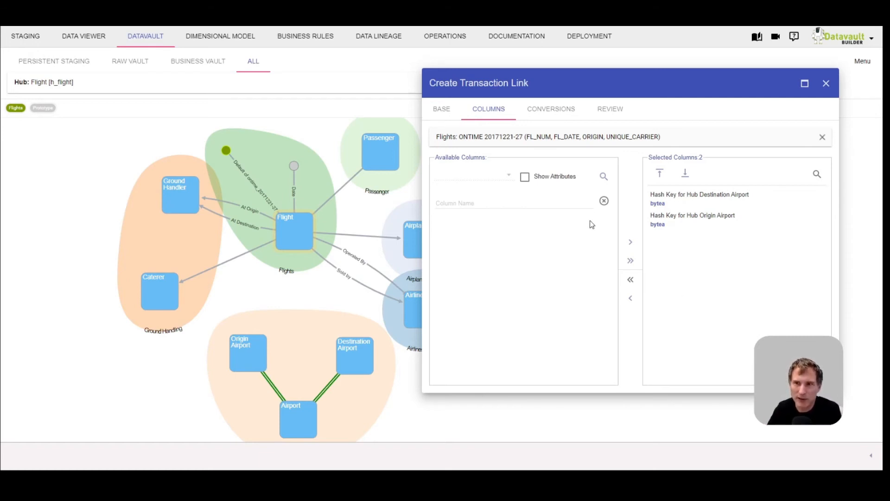
{"action": "mouse_move", "coordinate": [550, 126]}
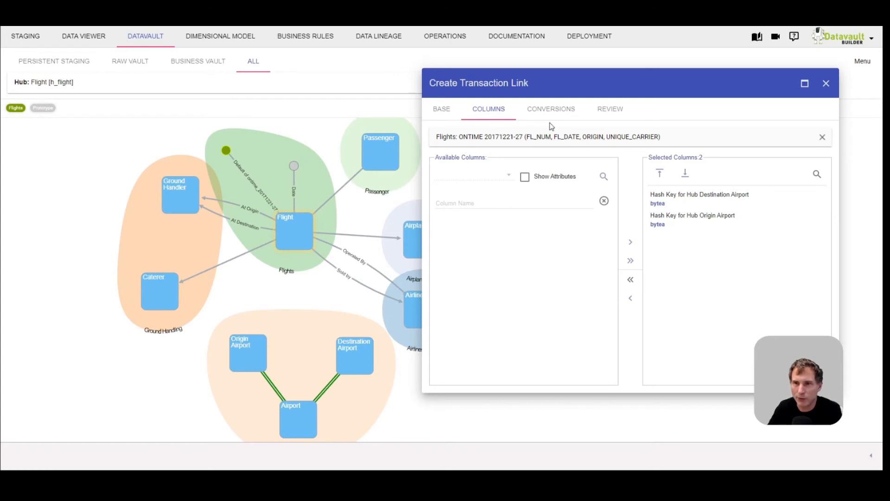
{"action": "left_click", "coordinate": [550, 108]}
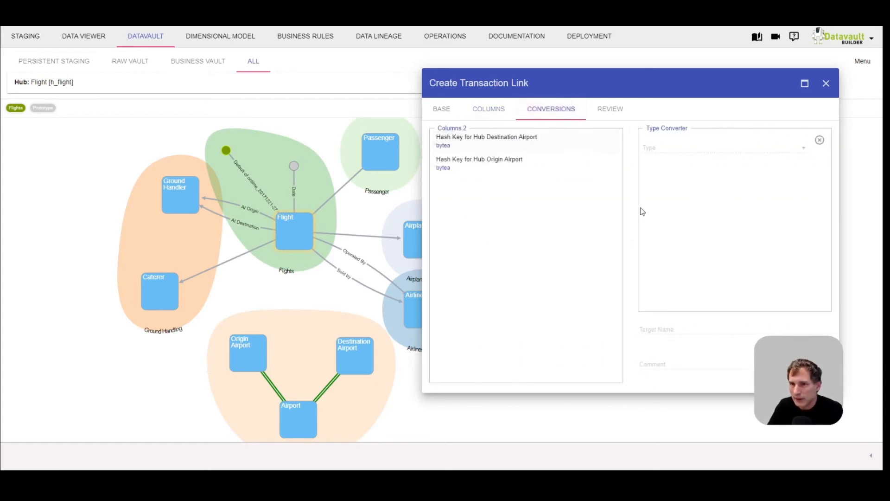
{"action": "left_click", "coordinate": [610, 108]}
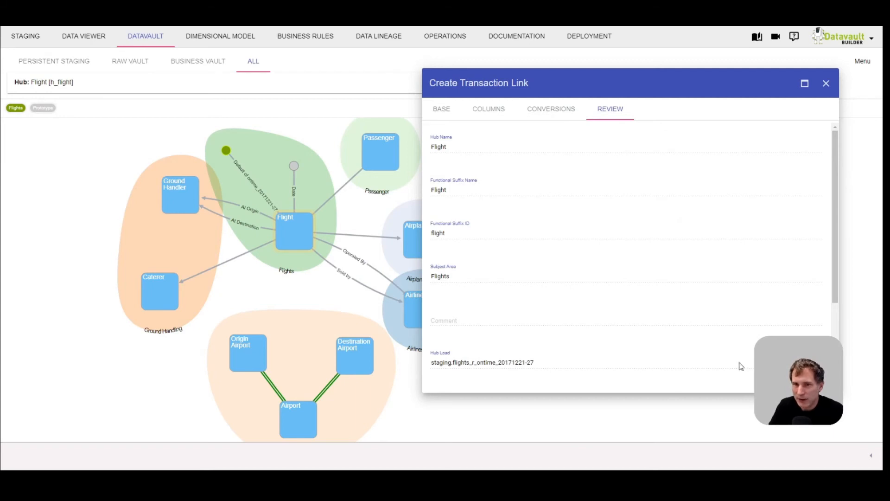
- Save the Flight transaction link and inspect its data preview
{"action": "left_click", "coordinate": [826, 83]}
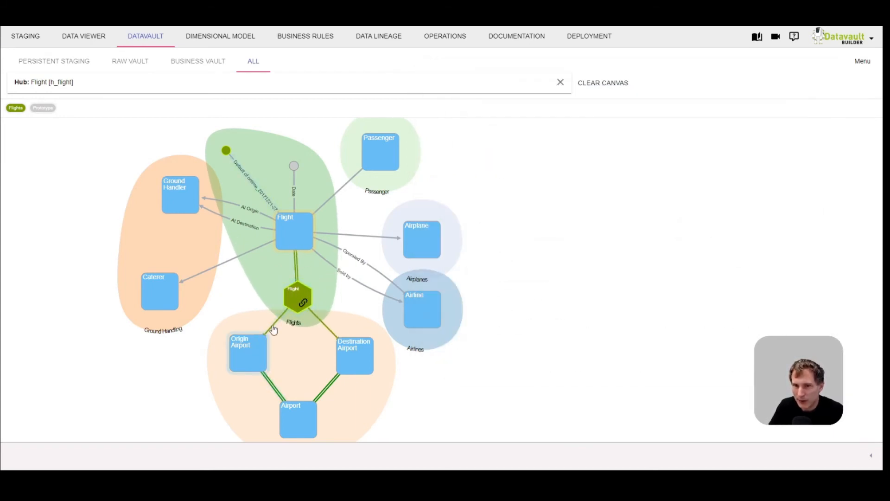
{"action": "mouse_move", "coordinate": [594, 403]}
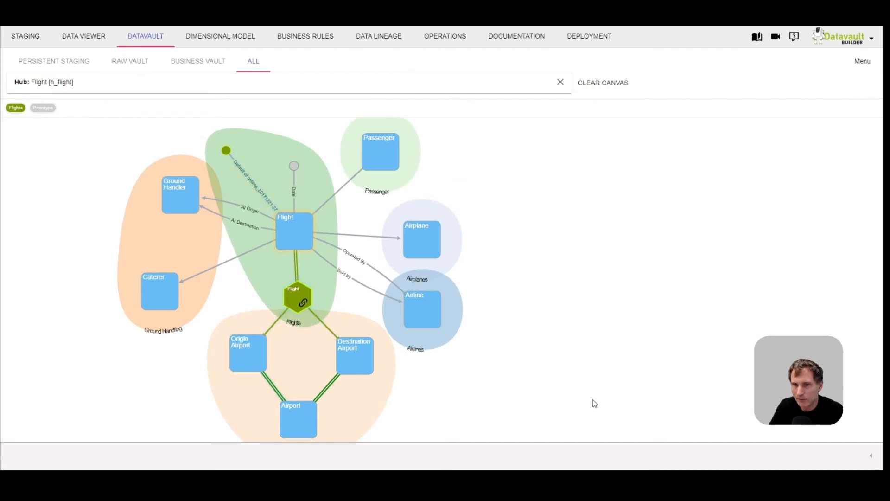
{"action": "left_click", "coordinate": [299, 298]}
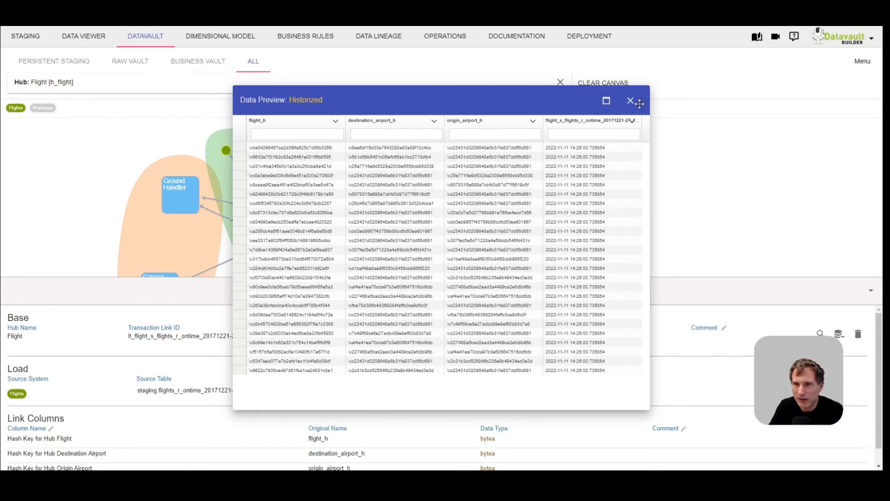
{"action": "left_click", "coordinate": [630, 101]}
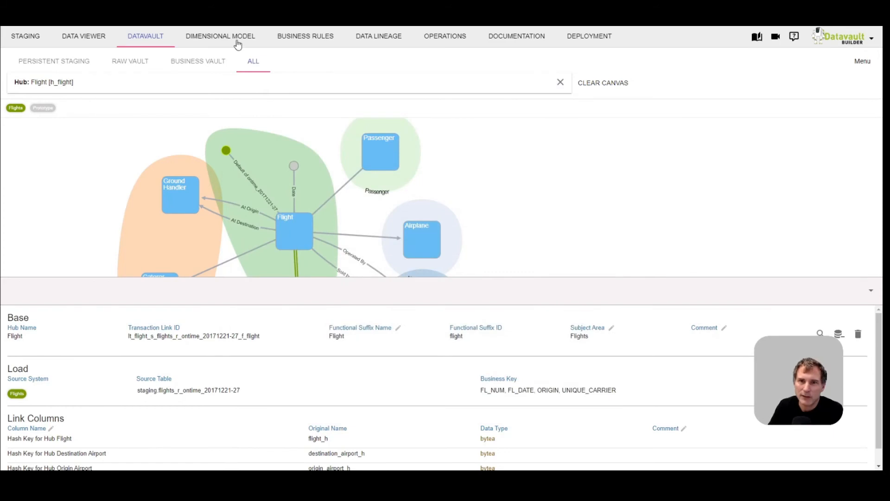
{"action": "left_click", "coordinate": [220, 35]}
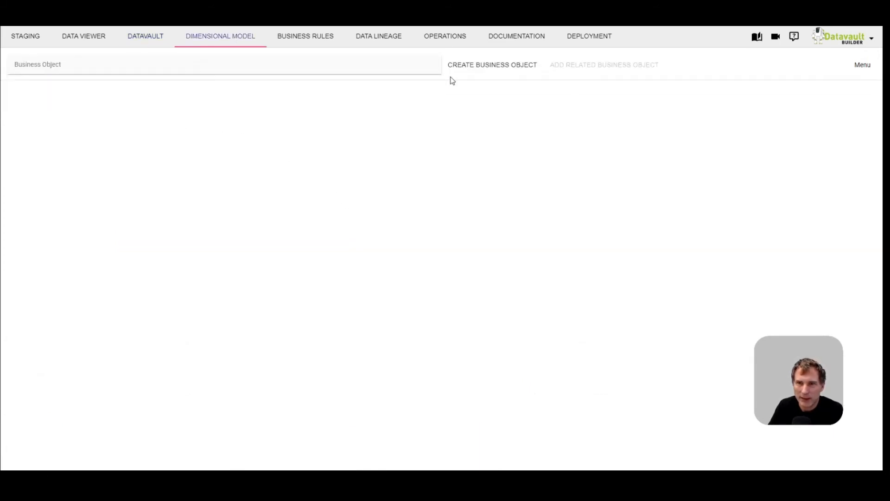
- Create a Flight business object with start hub Flight and source system Flights
{"action": "left_click", "coordinate": [491, 64]}
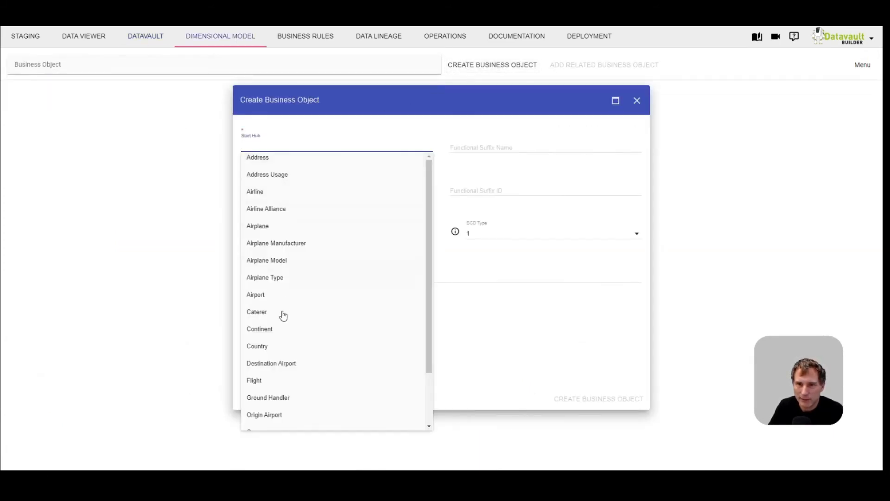
{"action": "left_click", "coordinate": [254, 380]}
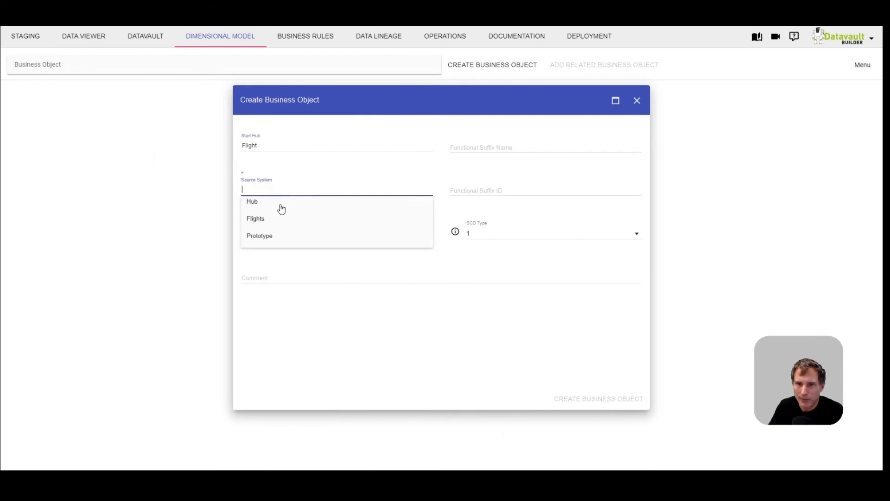
{"action": "left_click", "coordinate": [255, 218]}
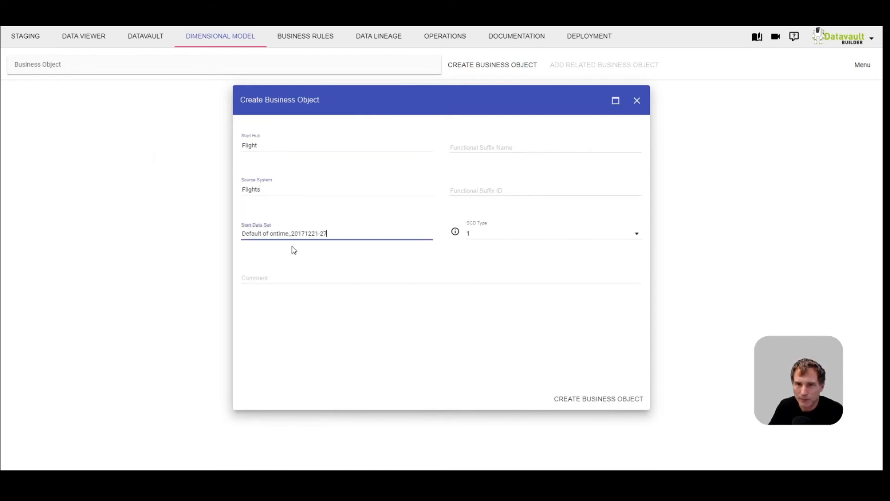
{"action": "left_click", "coordinate": [597, 398]}
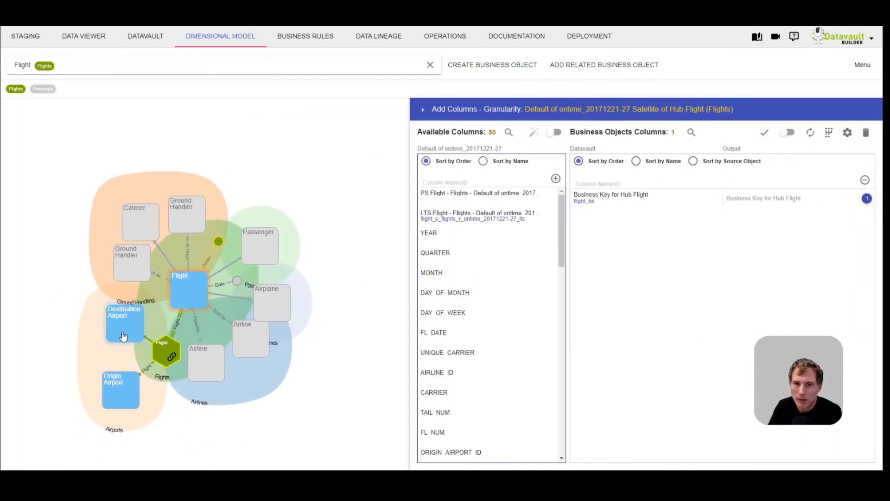
- Add origin and destination airport business keys to the Flight object and preview its data
{"action": "left_click_drag", "start_coordinate": [431, 273], "coordinate": [611, 251]}
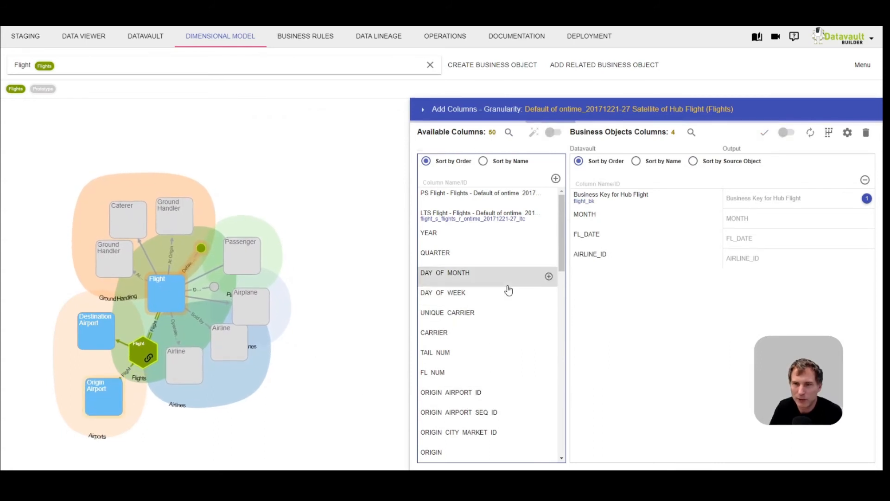
{"action": "left_click", "coordinate": [103, 392]}
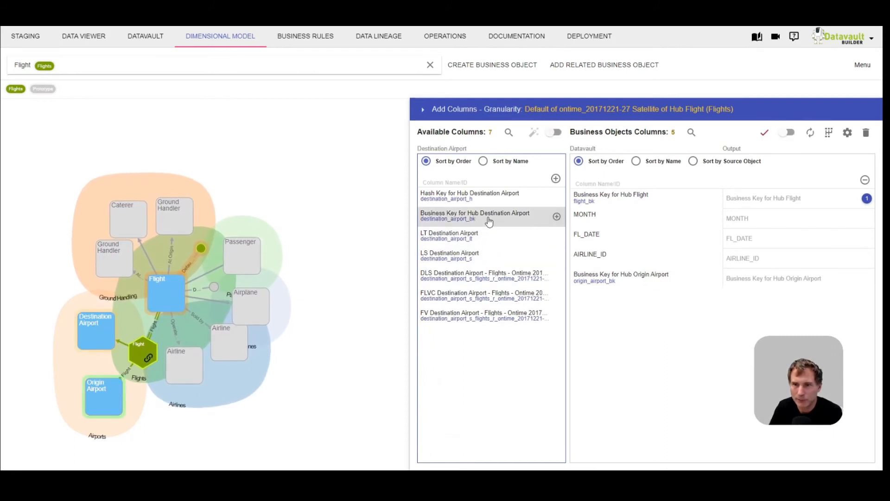
{"action": "left_click", "coordinate": [556, 216]}
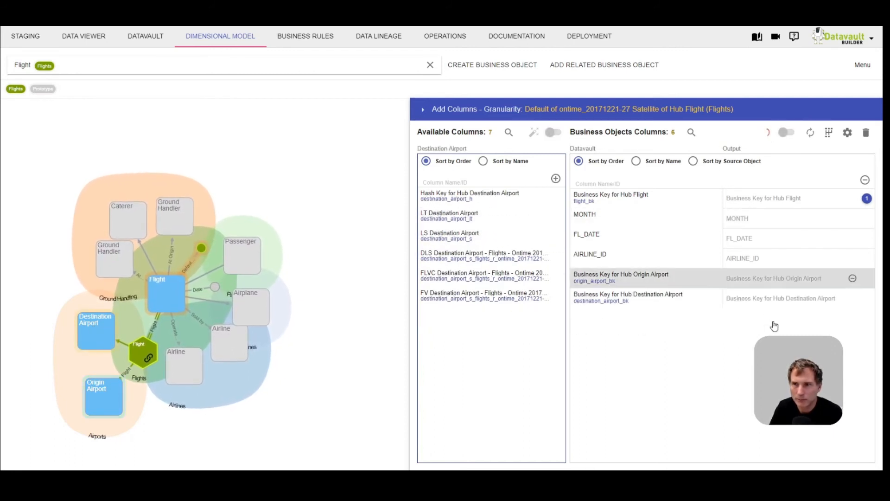
{"action": "left_click", "coordinate": [691, 132]}
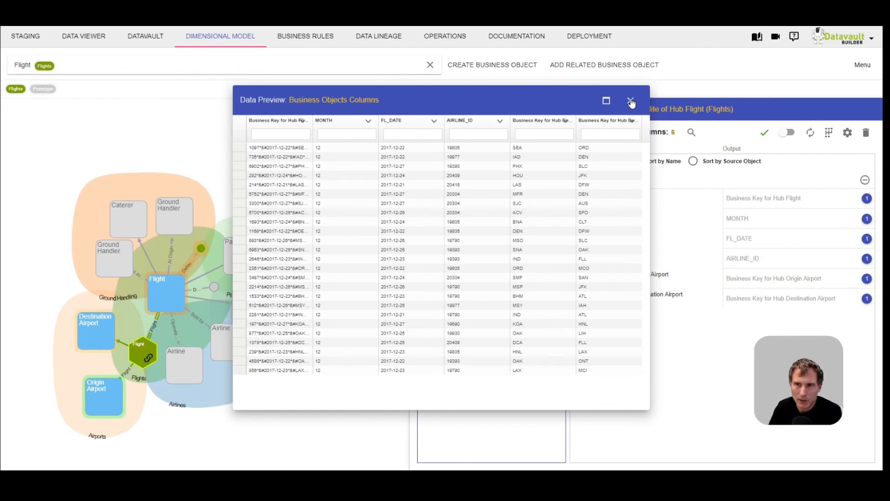
{"action": "left_click", "coordinate": [631, 102]}
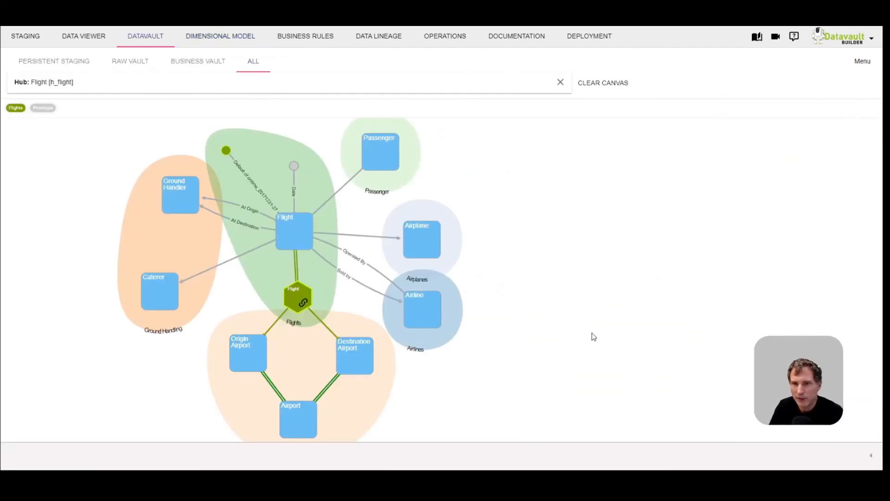
{"action": "mouse_move", "coordinate": [202, 273]}
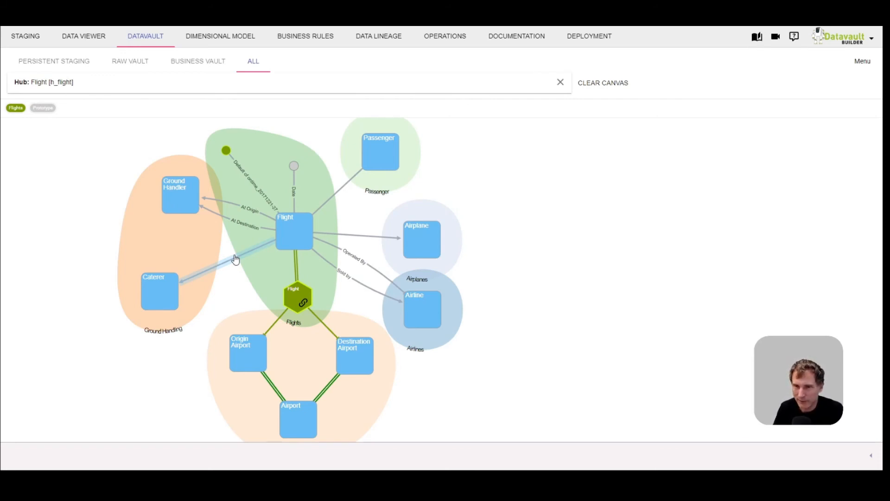
{"action": "mouse_move", "coordinate": [315, 277]}
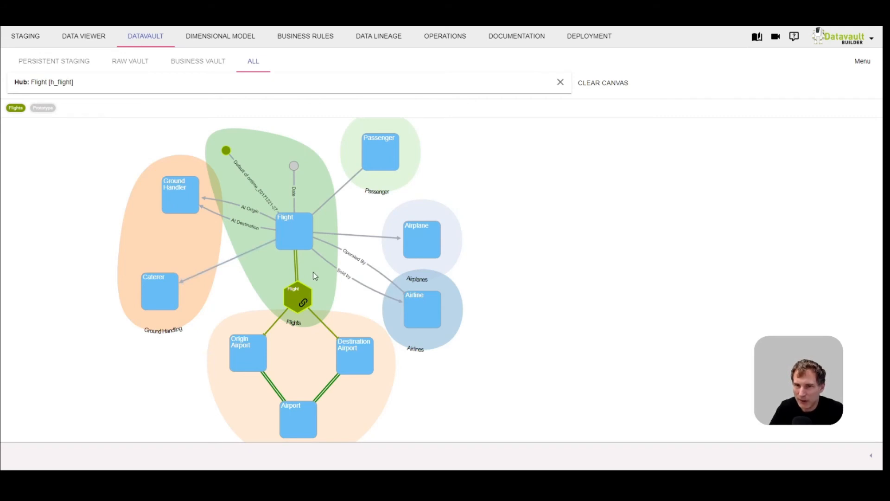
{"action": "mouse_move", "coordinate": [574, 413]}
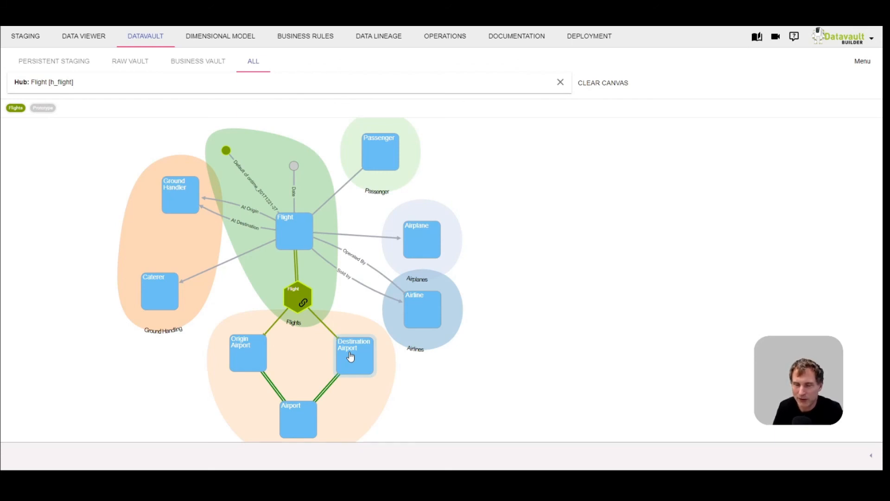
{"action": "mouse_move", "coordinate": [351, 310]}
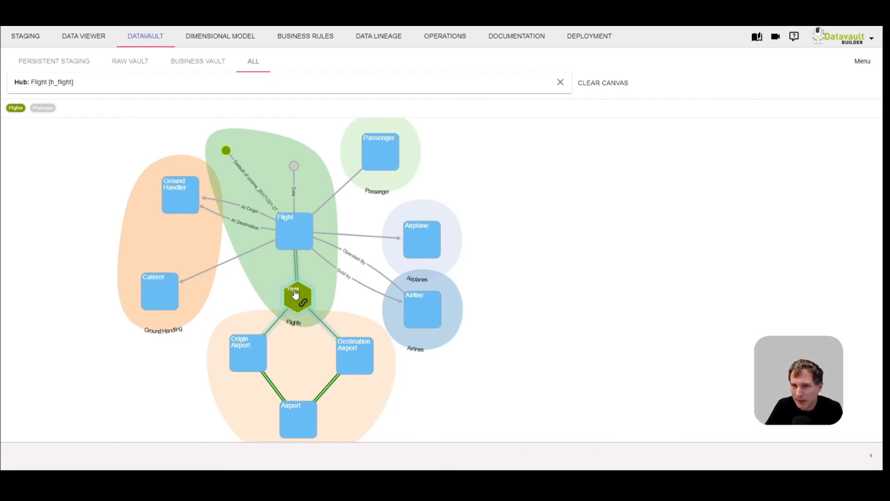
{"action": "mouse_move", "coordinate": [301, 314]}
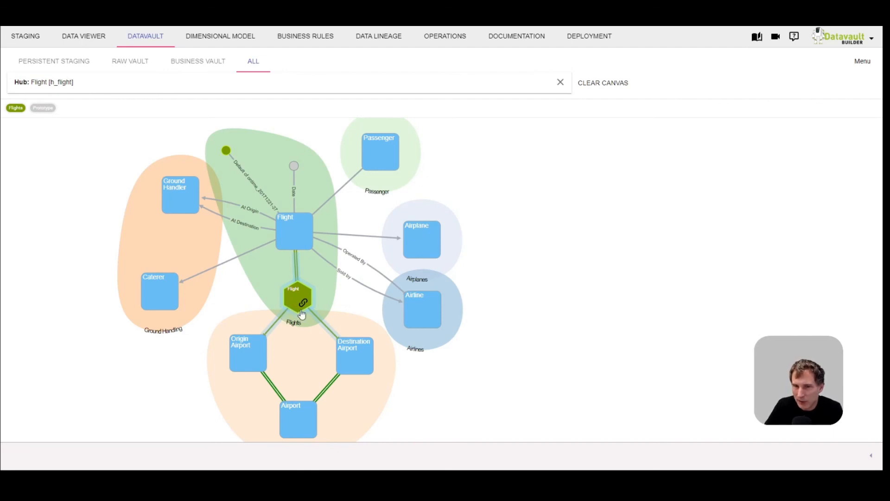
{"action": "mouse_move", "coordinate": [423, 309]}
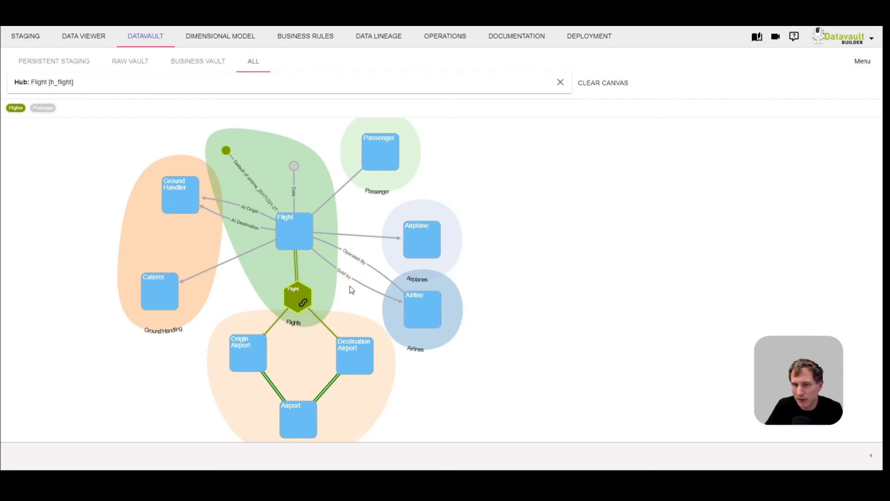
{"action": "mouse_move", "coordinate": [220, 48]}
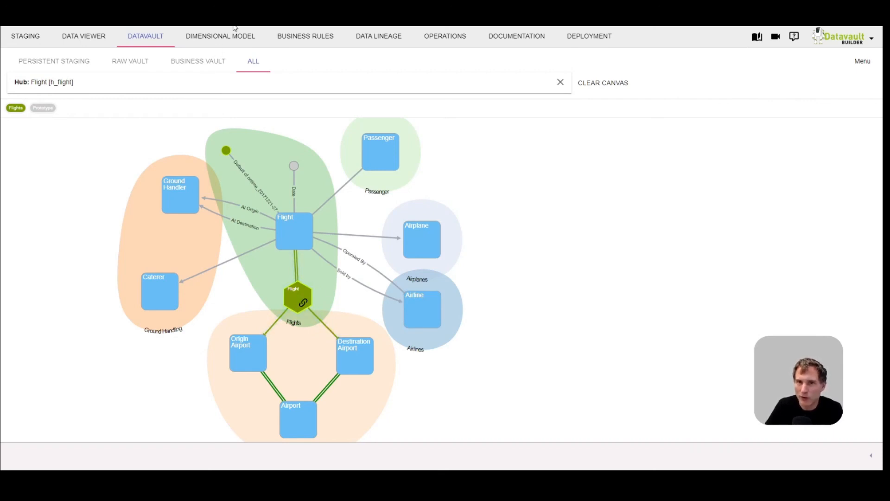
{"action": "mouse_move", "coordinate": [256, 316]}
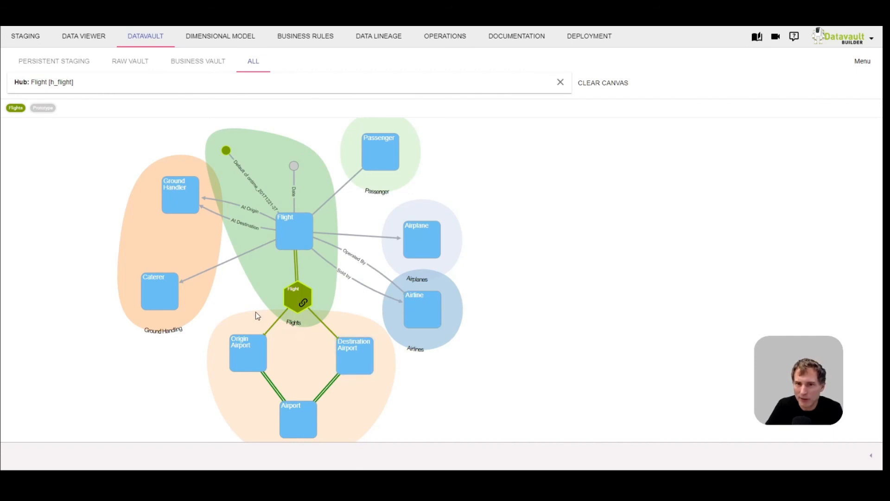
{"action": "mouse_move", "coordinate": [217, 291]}
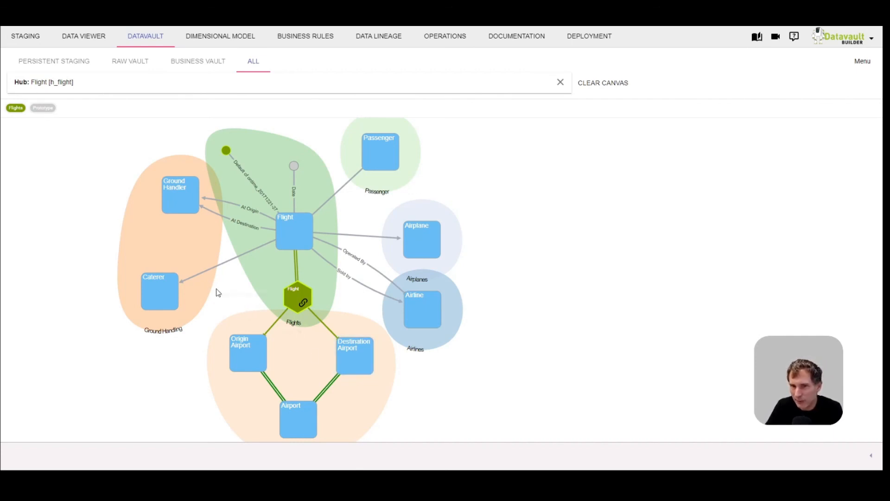
{"action": "mouse_move", "coordinate": [357, 218]}
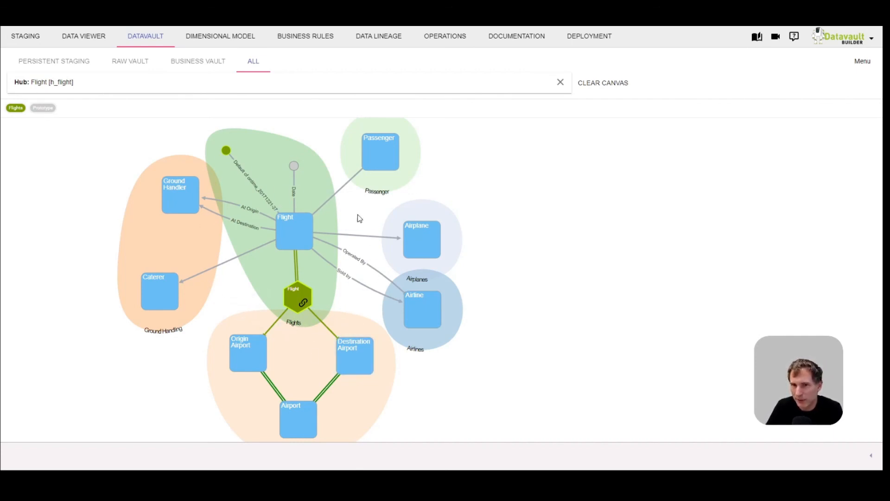
{"action": "mouse_move", "coordinate": [373, 298]}
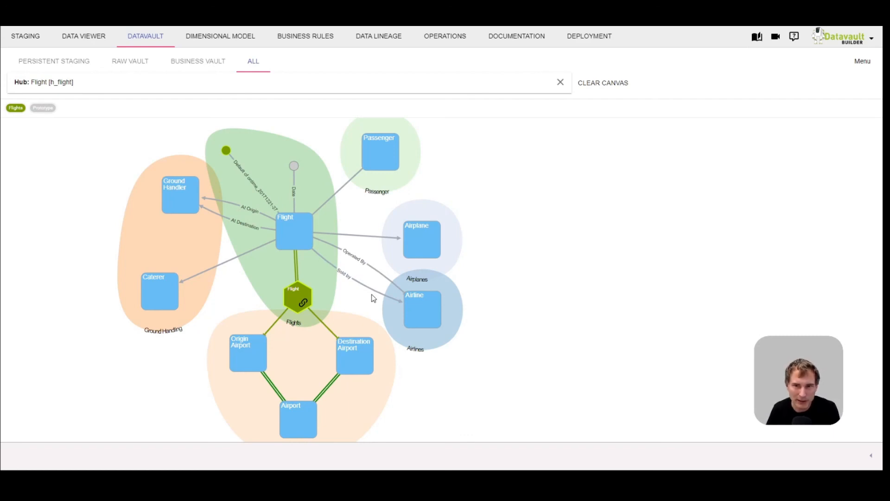